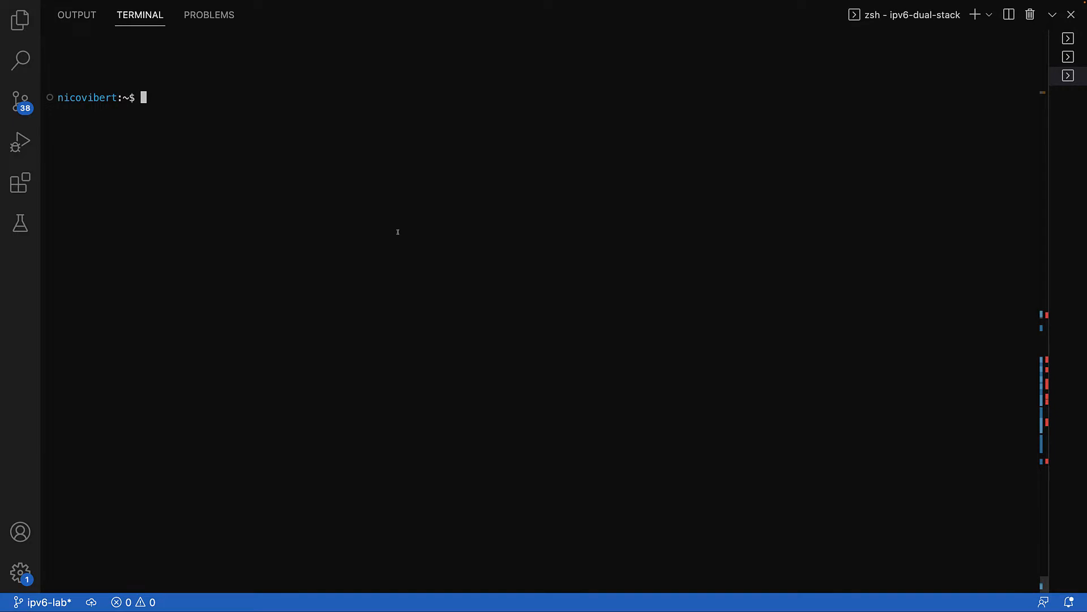
mouse_move(398, 232)
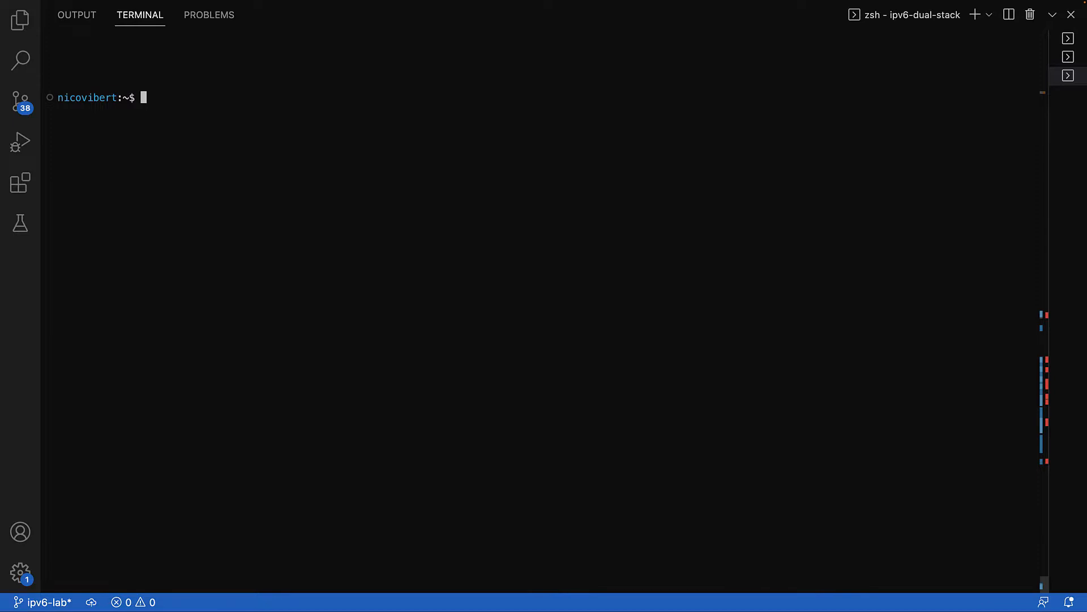
Step: Print cluster.yaml: one control plane, three workers, default CNI disabled, dual IP family
key("Return")
type("cat cluster.yaml")
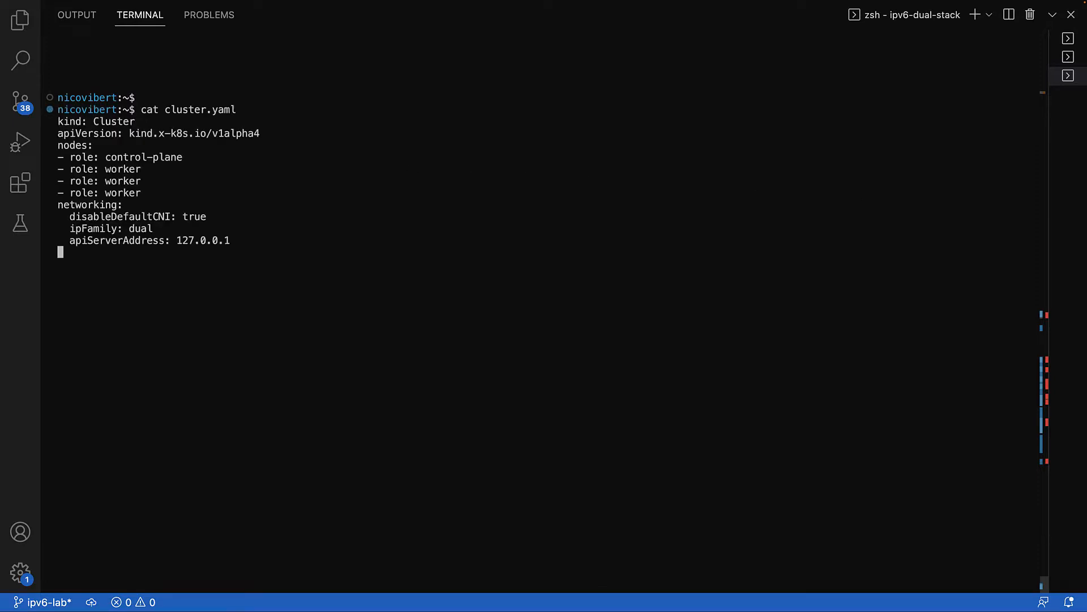
key("Return")
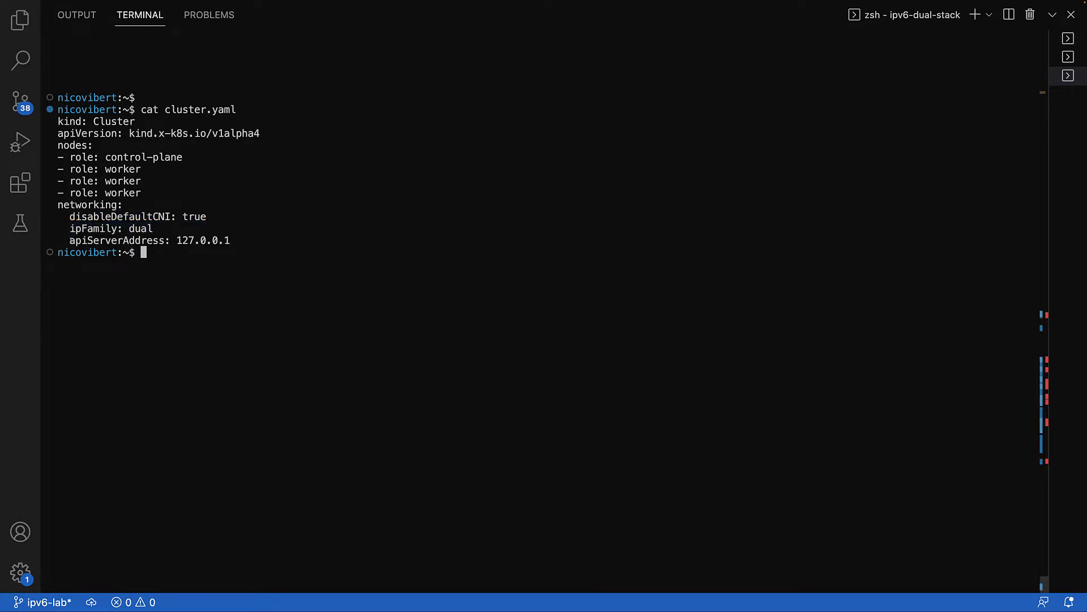
mouse_move(225, 252)
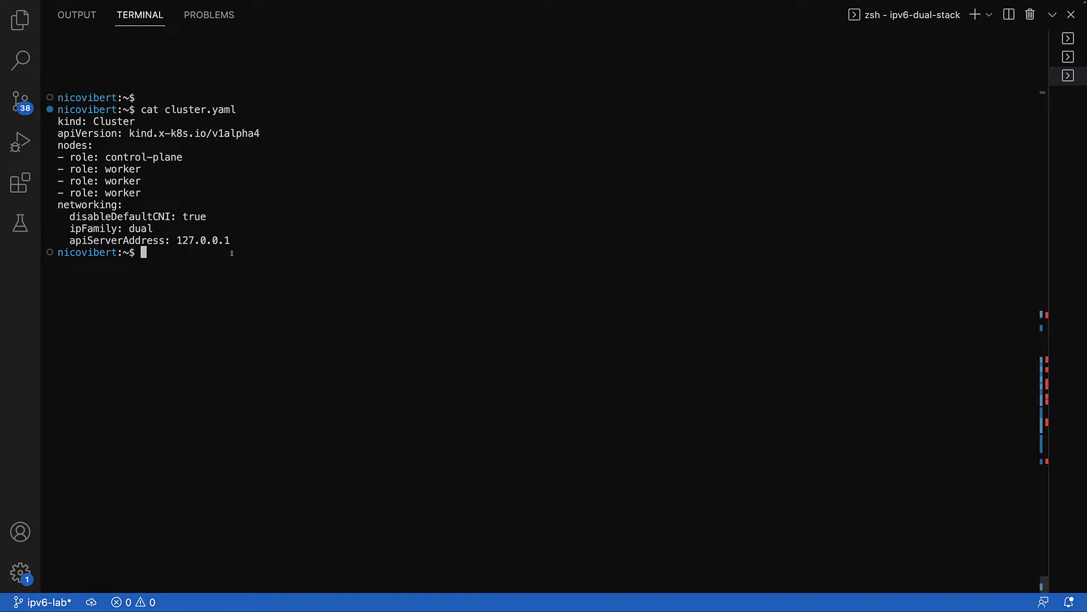
mouse_move(518, 277)
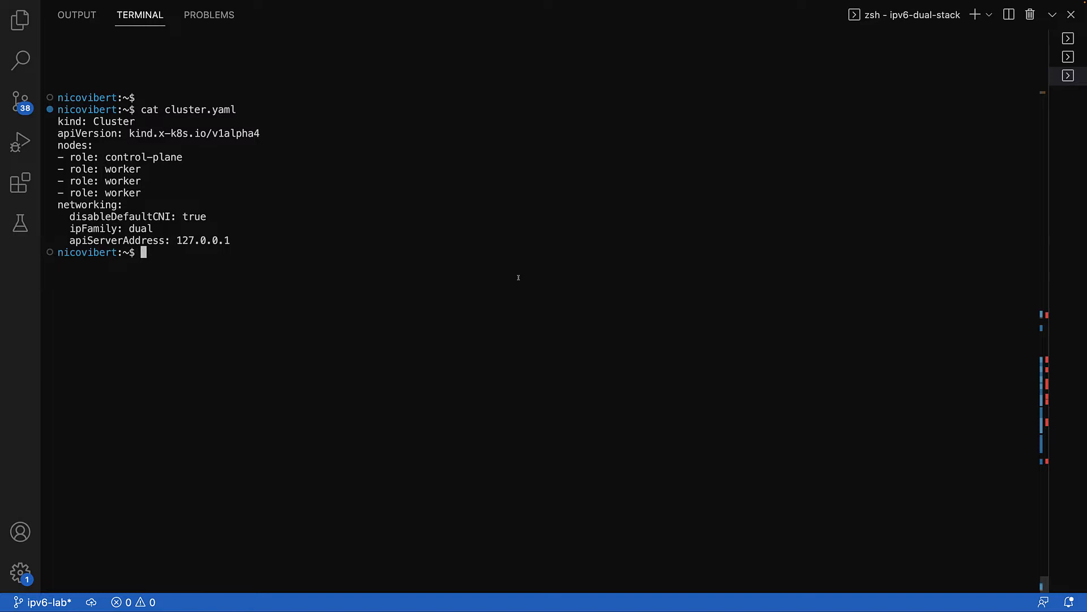
Step: Create the kind cluster with kind create cluster --config from the cluster file
type("kind cvrer")
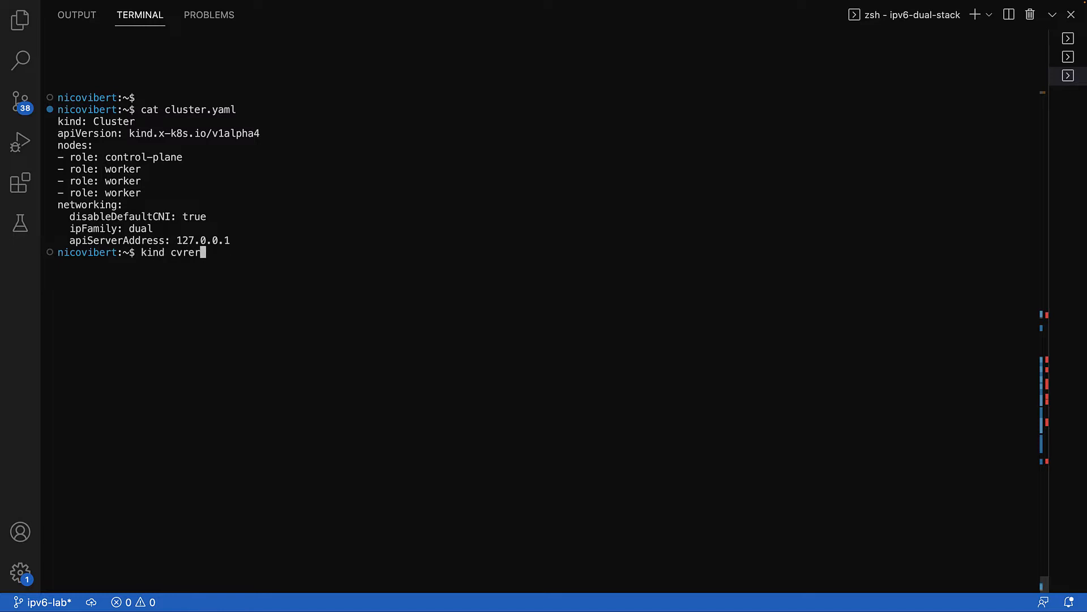
type("create c")
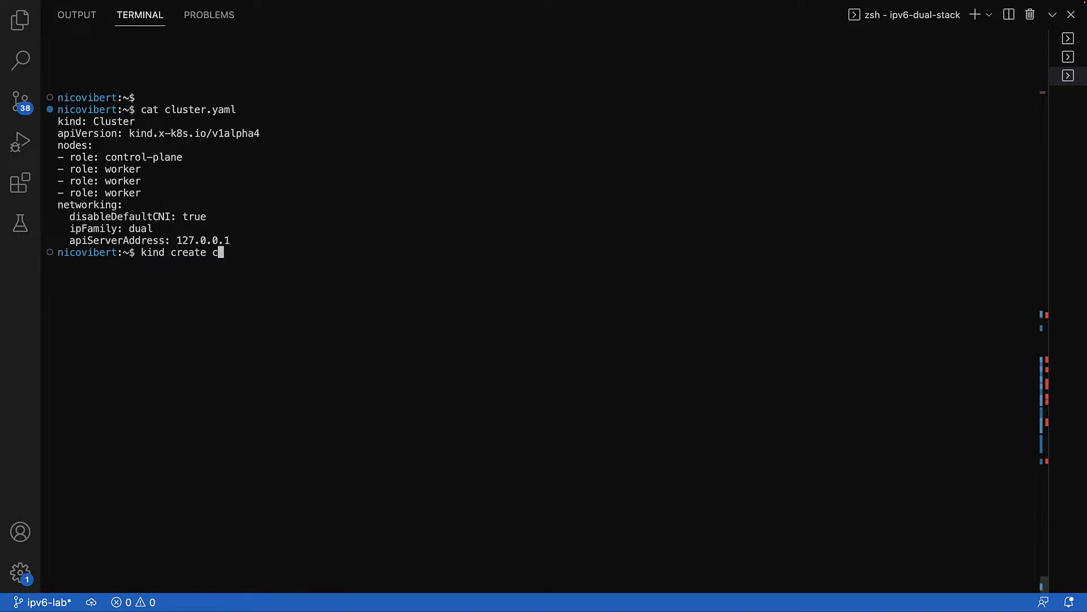
type("luster --config")
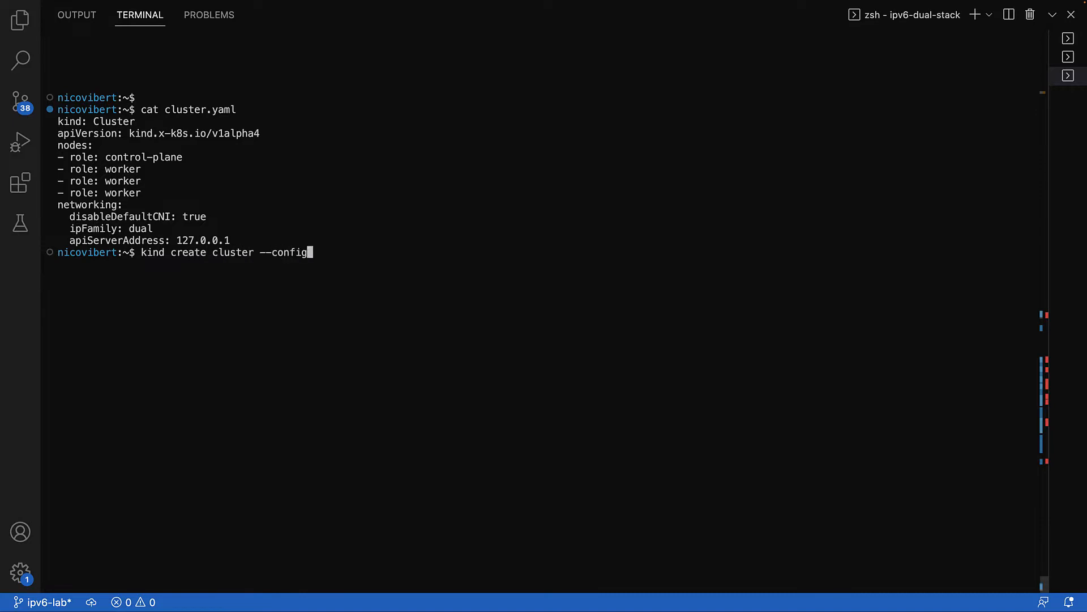
key("Return")
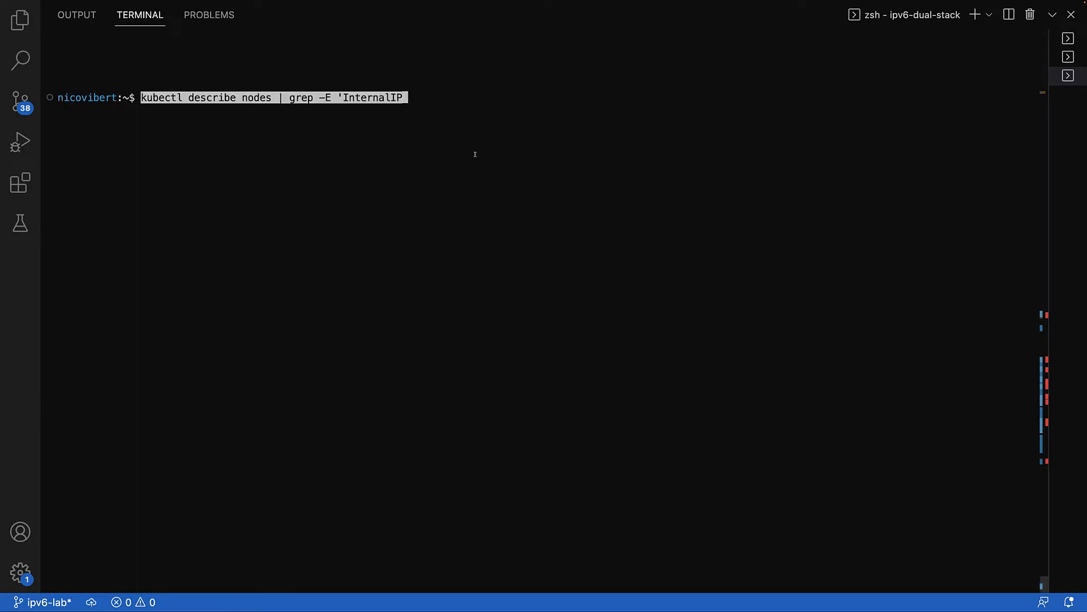
Step: List each node's IPv4 and IPv6 InternalIPs, then rerun the query filtered on PodCIDR
key("Return")
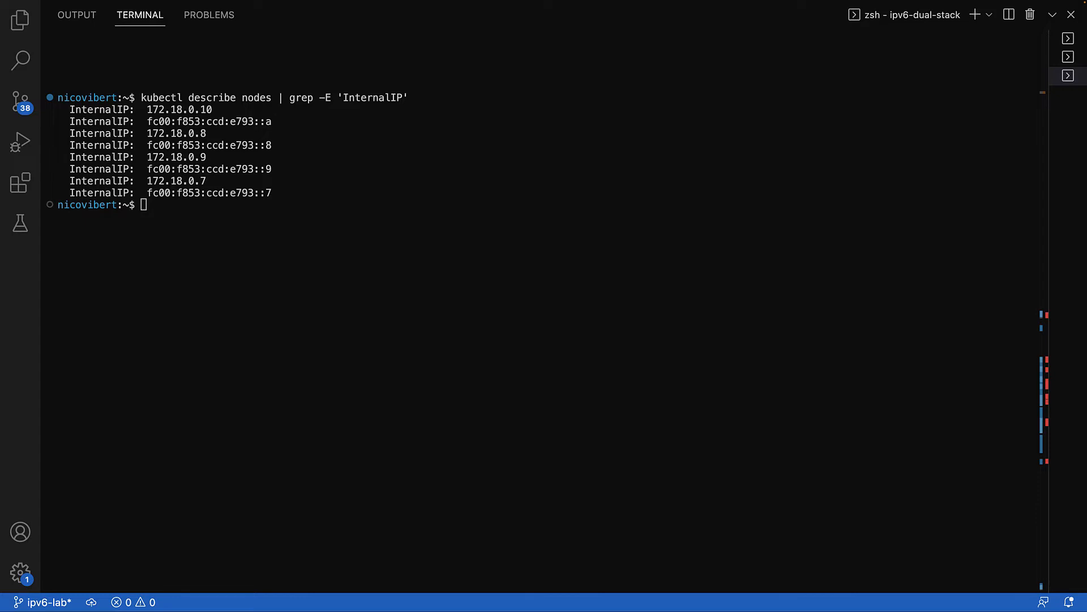
key("Up")
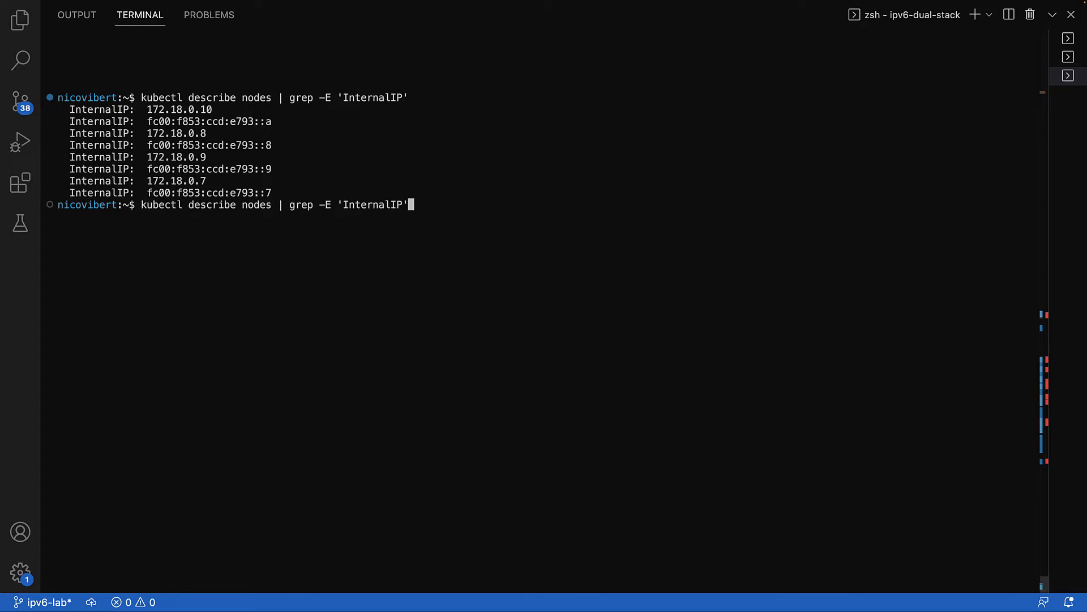
key("BackSpace")
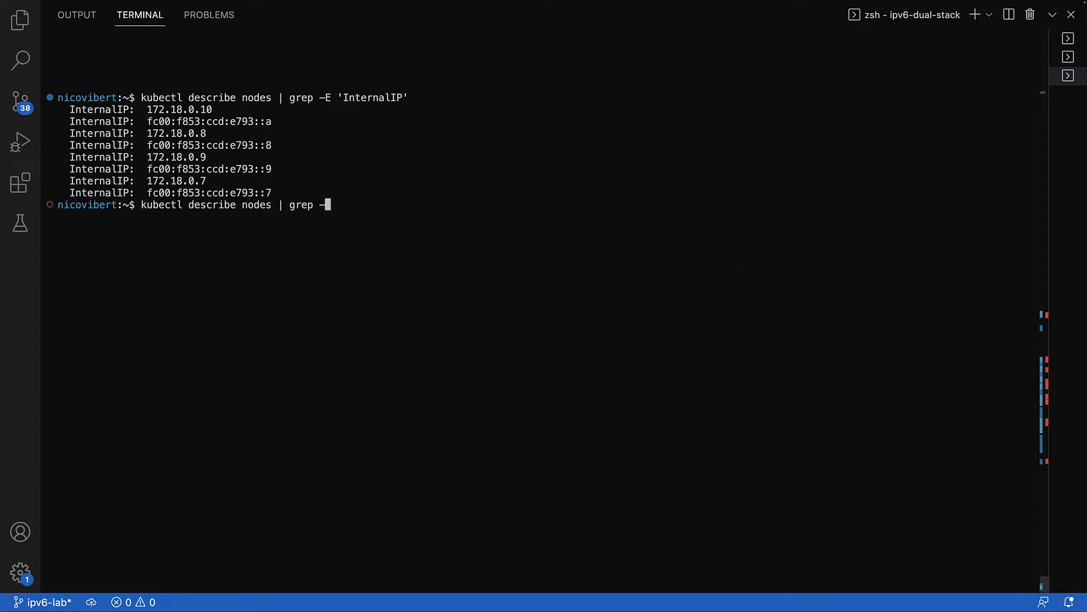
type("PodCID")
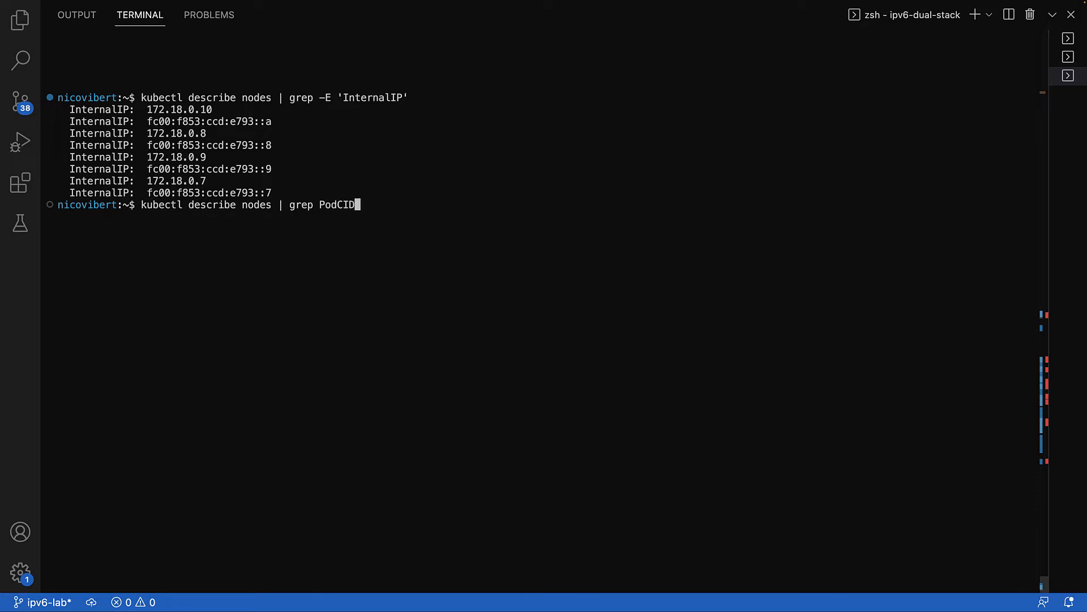
key("Return")
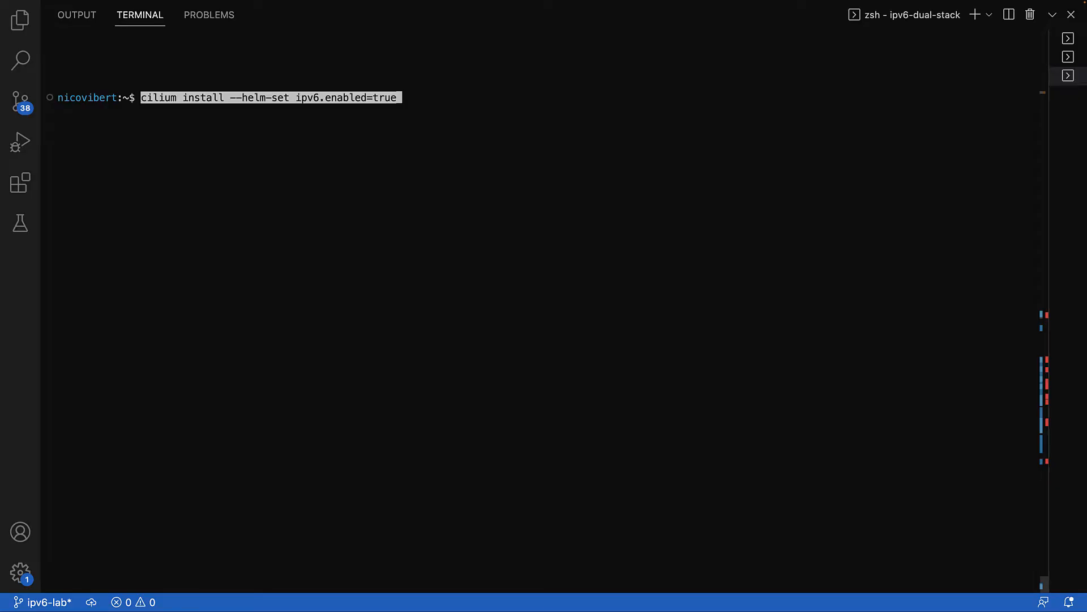
Step: Run cilium install --helm-set ipv6.enabled=true and wait for Cilium 1.12.1 to succeed
key("Return")
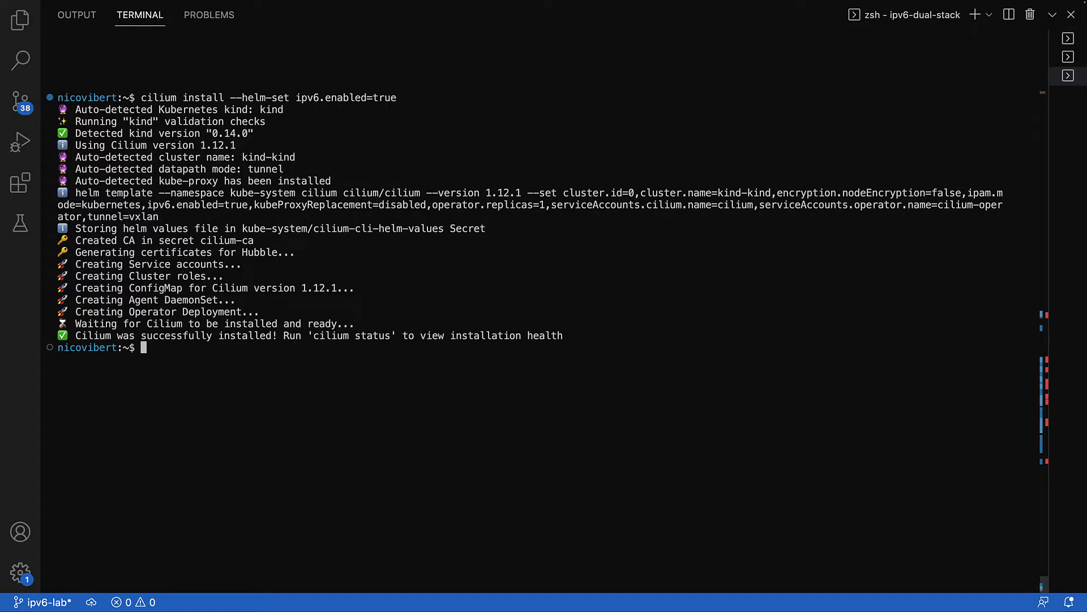
mouse_move(603, 347)
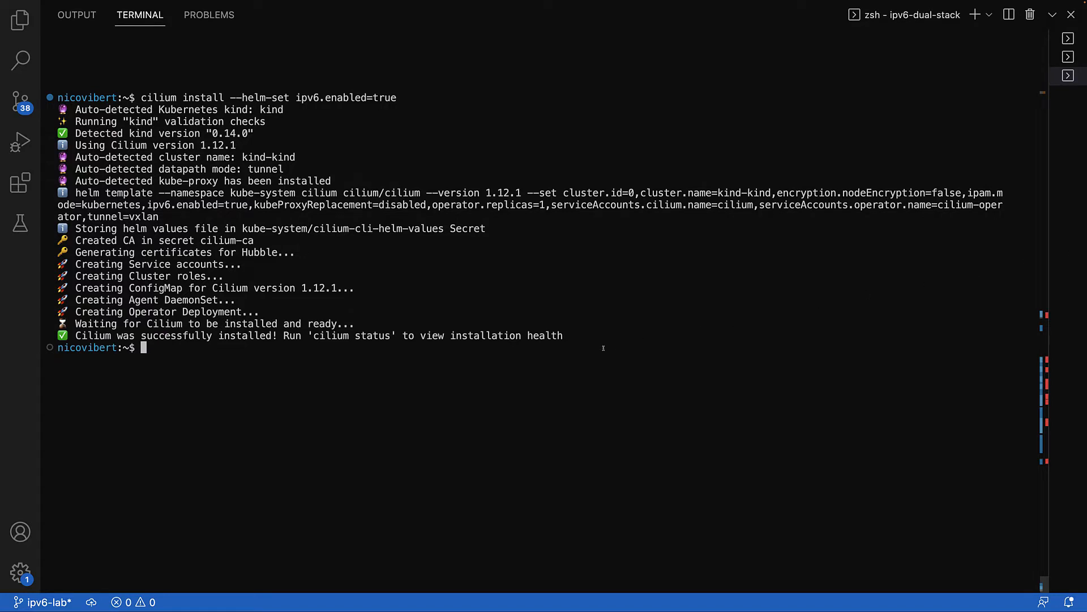
type("cilium")
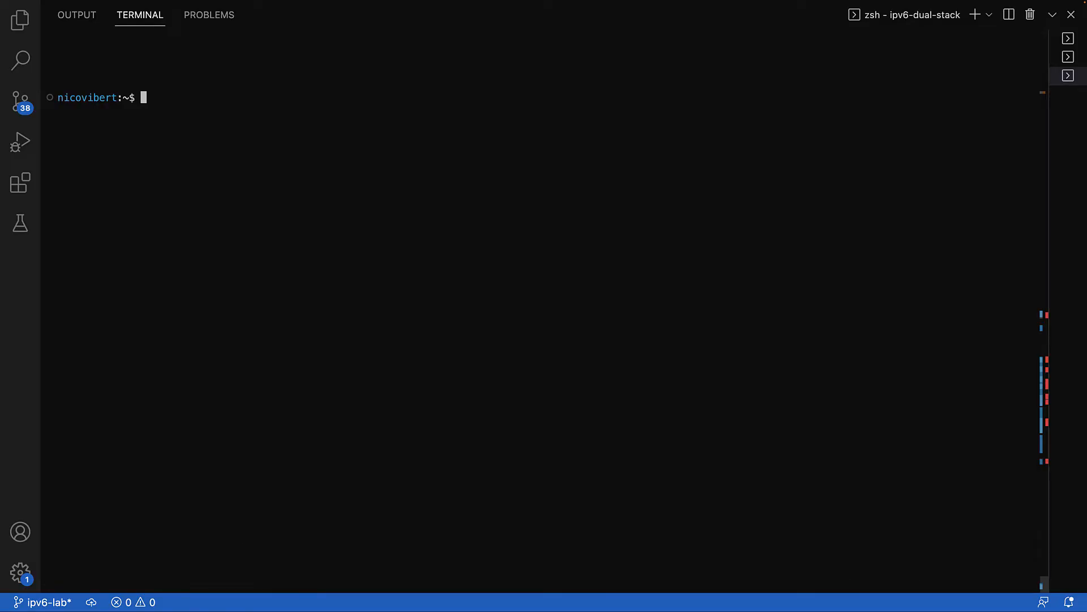
mouse_move(491, 186)
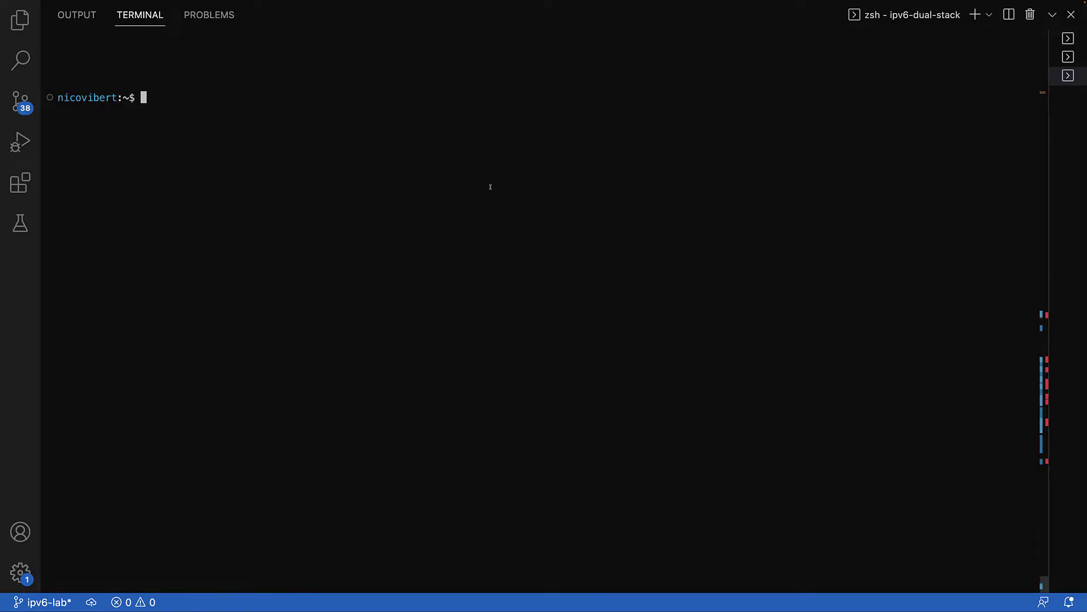
Step: Run cilium hubble enable --ui, then begin the cilium hubble ui command
type("cilium")
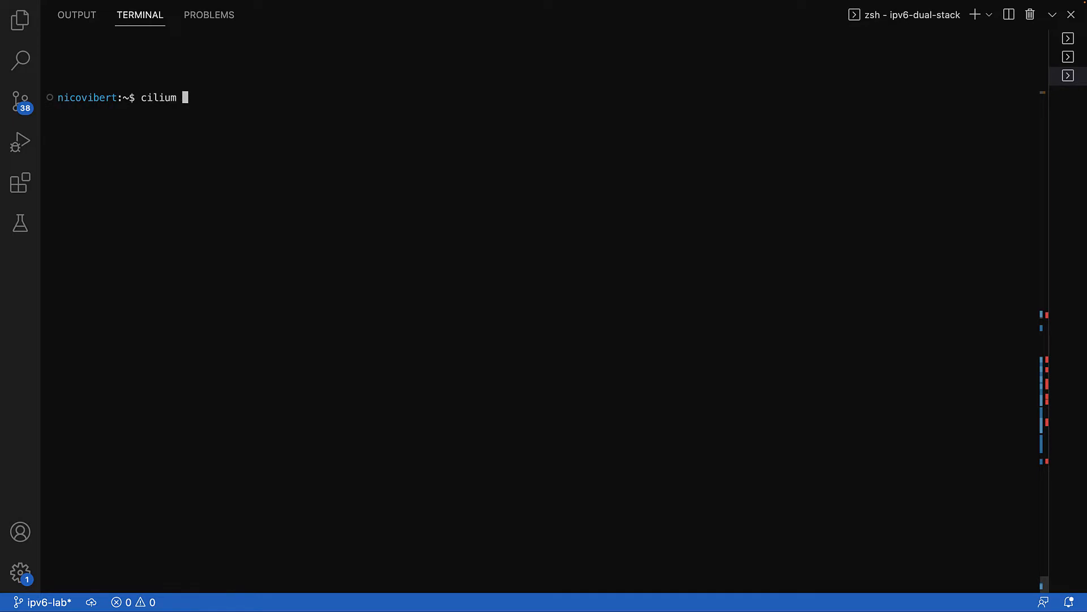
type("hubble ena")
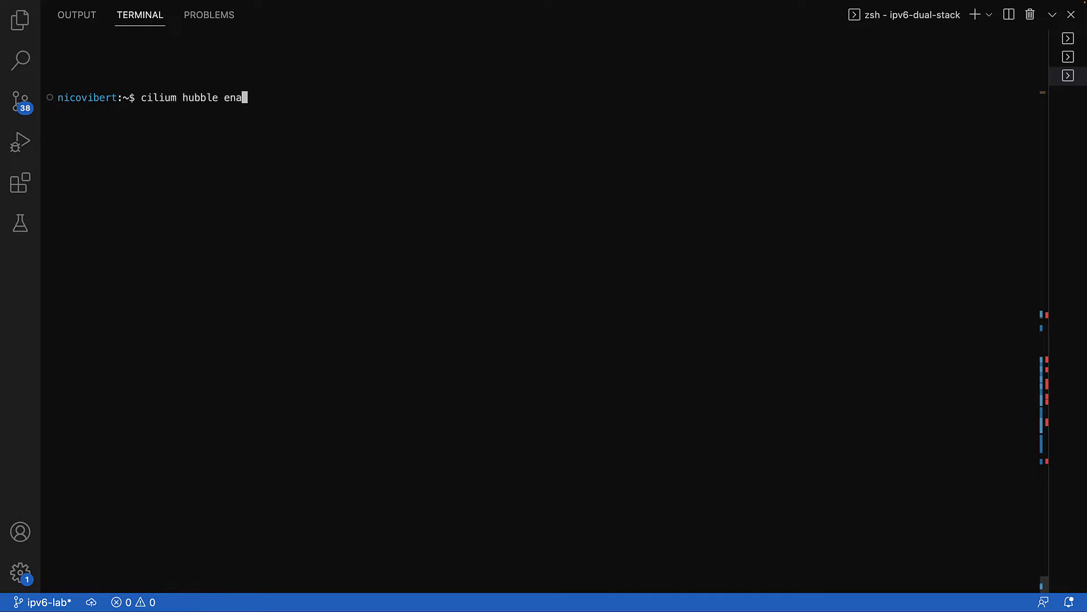
type("ble --uo")
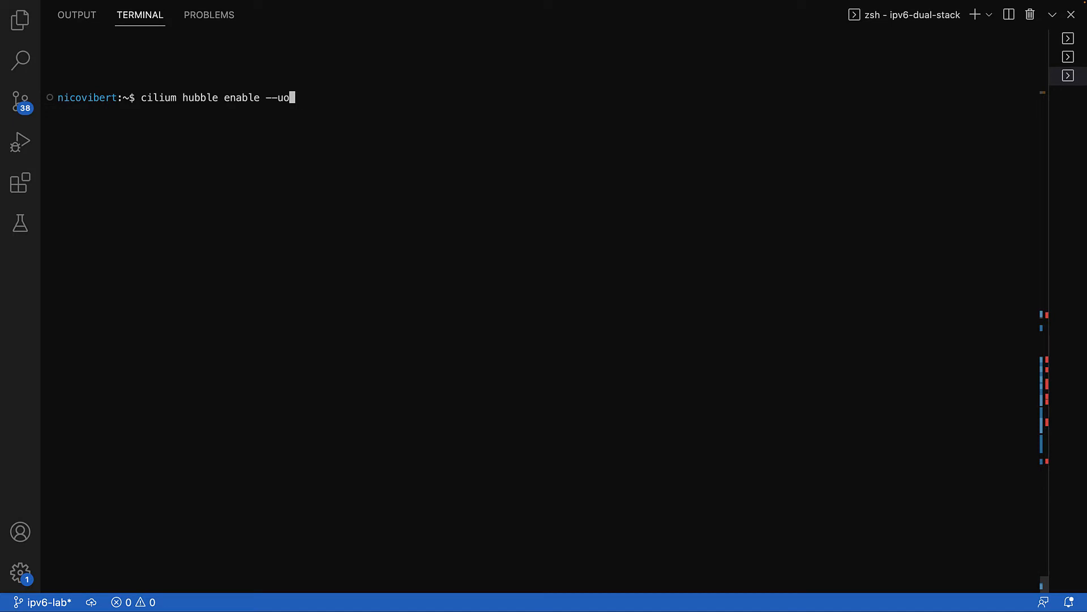
key("Return")
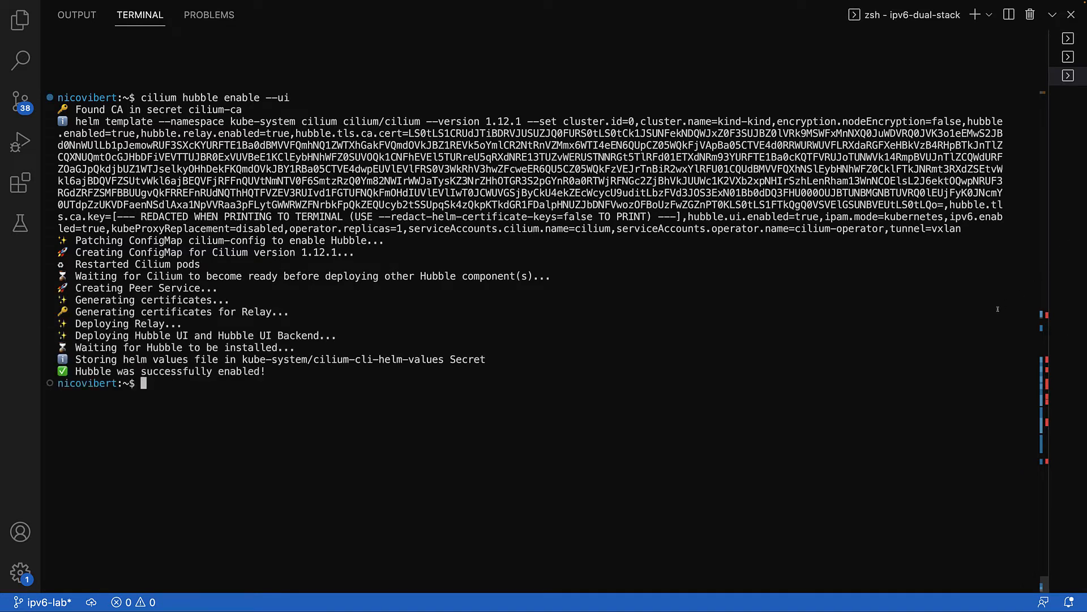
type("hubble ui")
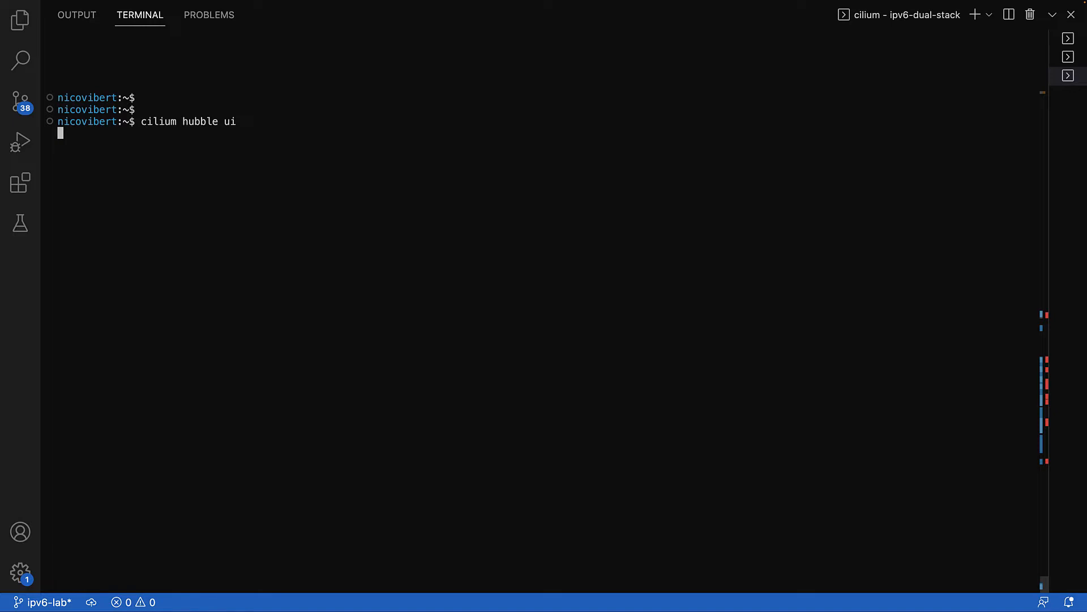
Step: Launch Hubble UI in the browser and select the default namespace
key("Return")
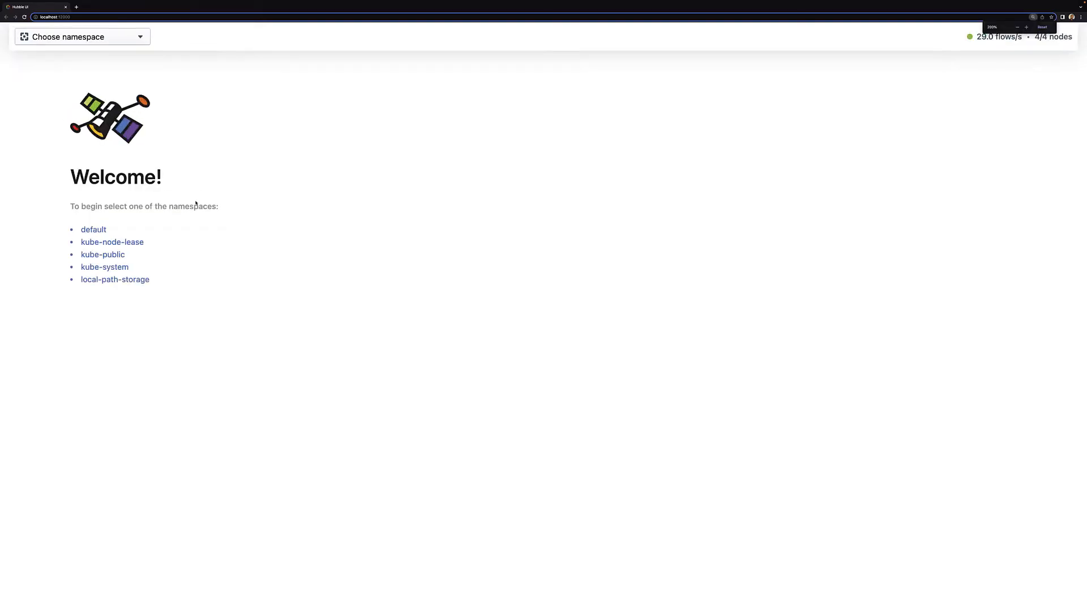
left_click(93, 230)
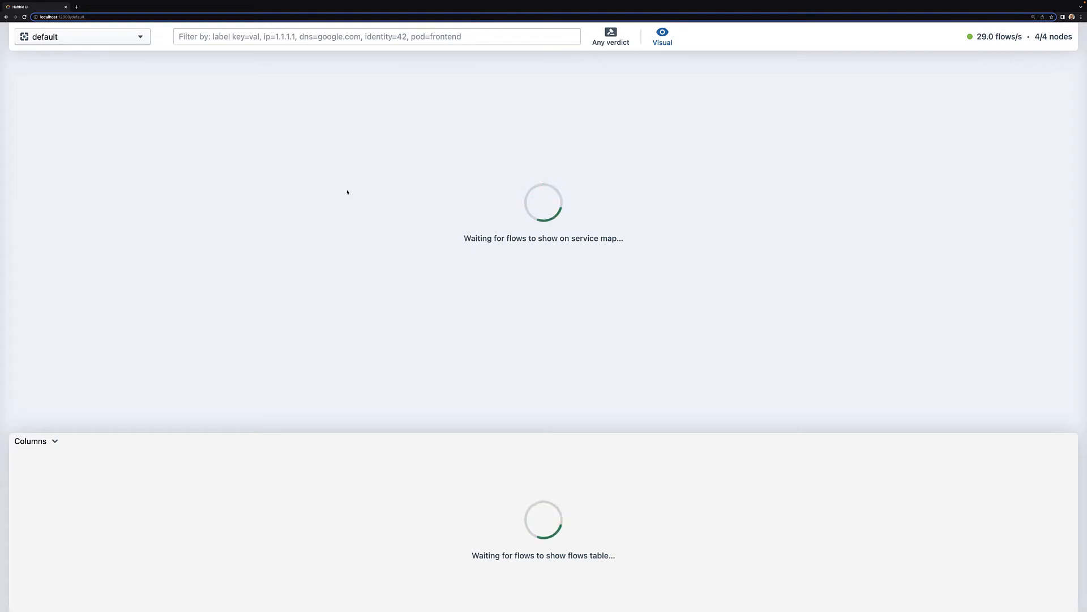
mouse_move(527, 176)
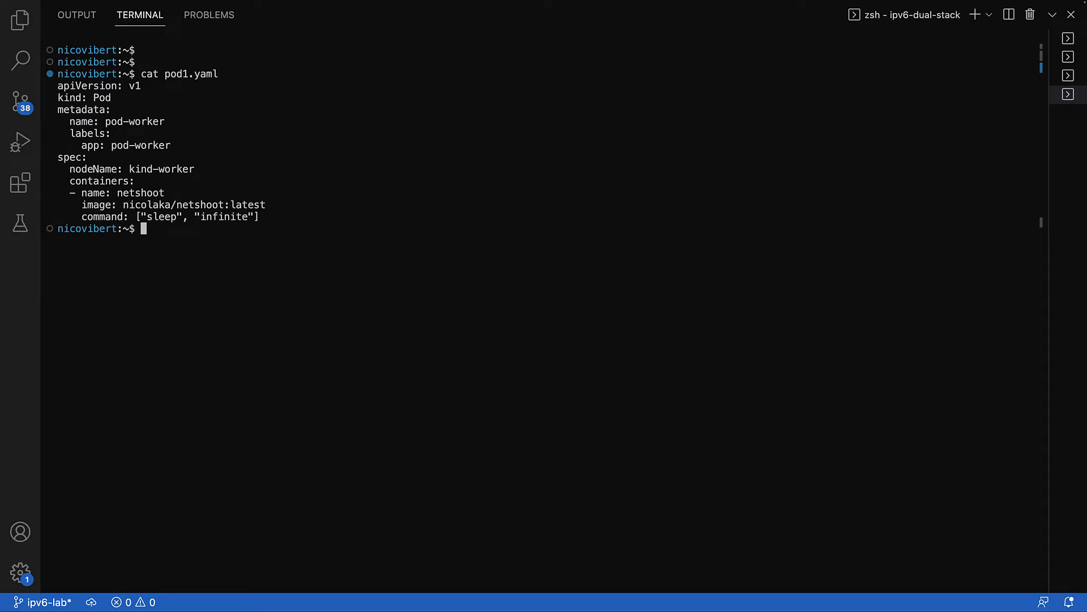
Step: Show pod2.yaml pinned to kind-worker and apply pod1.yaml and pod2.yaml to create both pods
type("cat pod2.yaml")
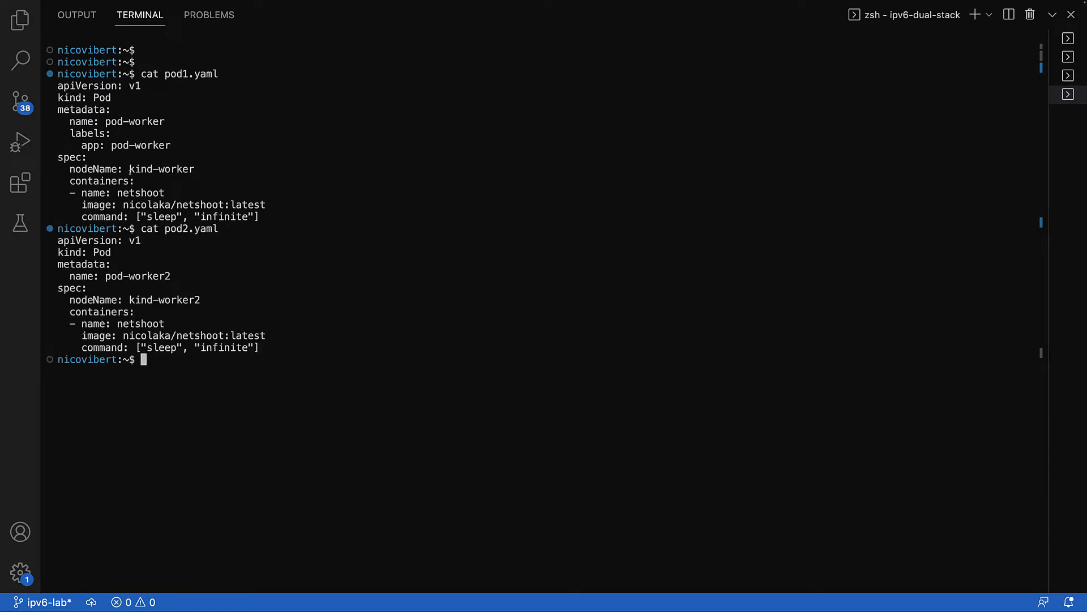
double_click(161, 169)
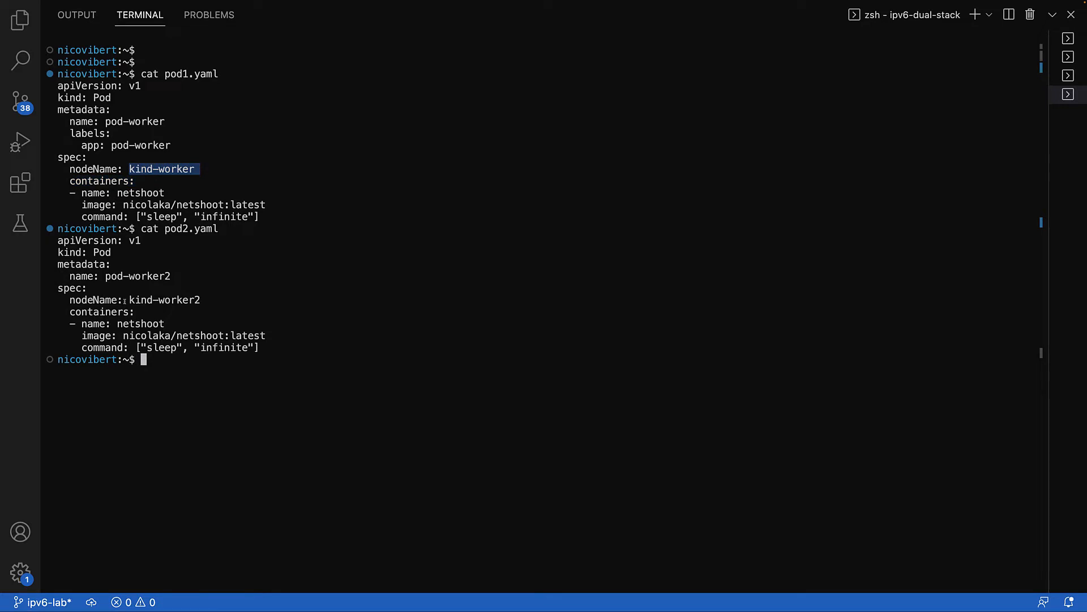
type("kubectl apply -f pod1.yaml -f pod2.yaml")
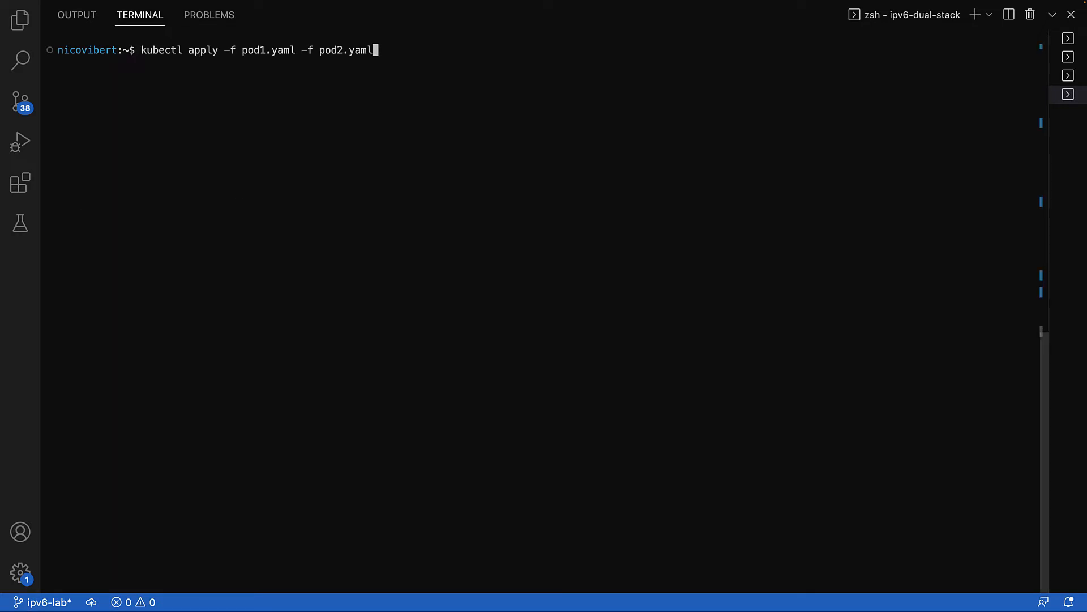
key("Return")
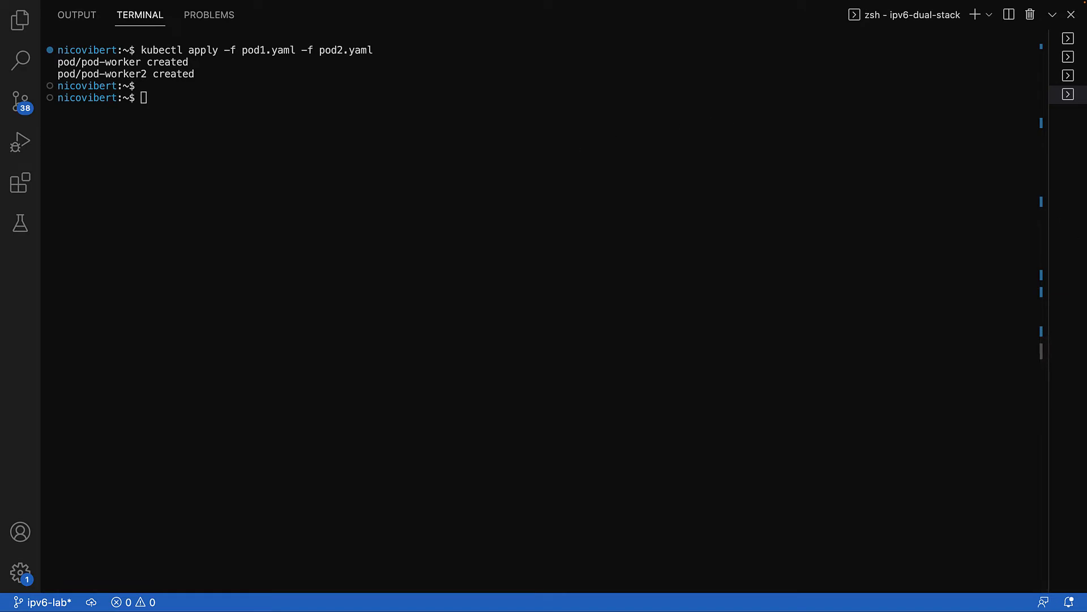
mouse_move(880, 300)
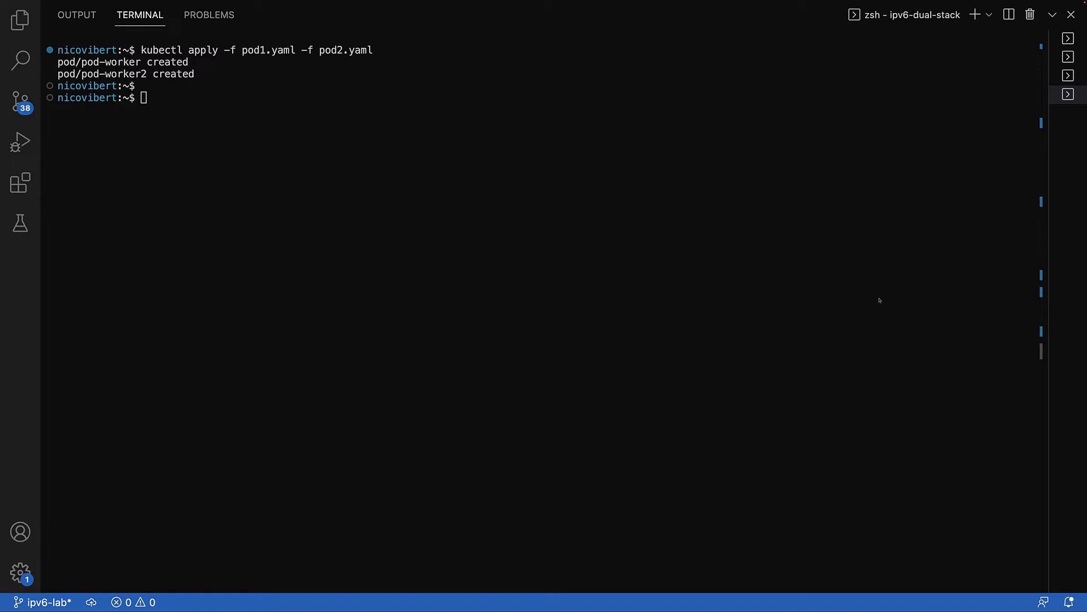
Step: Query pod-worker's IPv6 address fd00:10:244:1::bfa6 and list pods until both are Running
type("kubectl get pod pod-worker -o jsonpath='{.status.podIPs[1].ip}'")
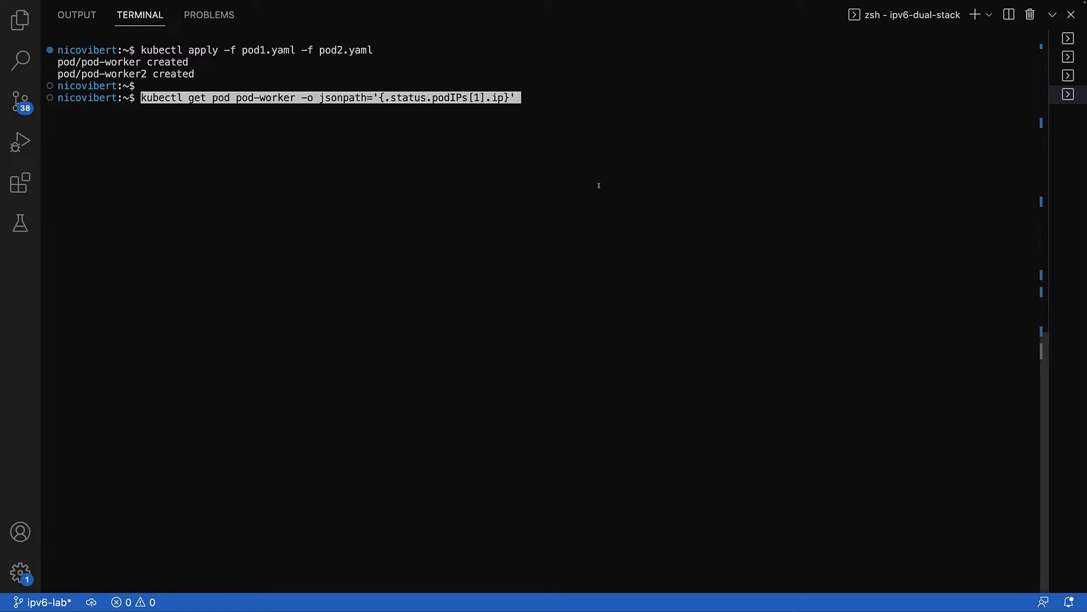
key("Return")
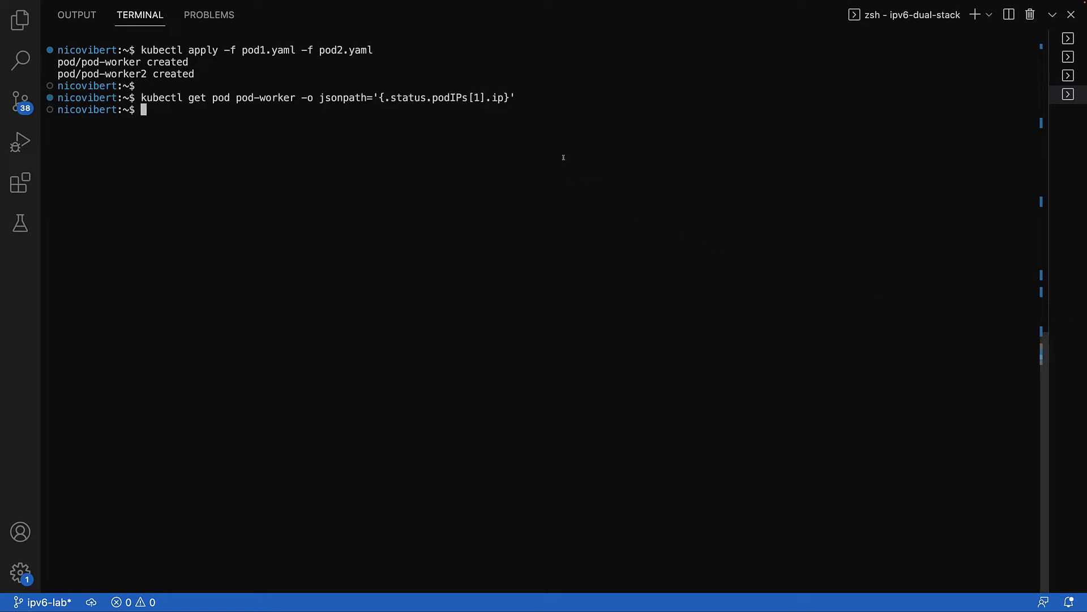
type("kubectl")
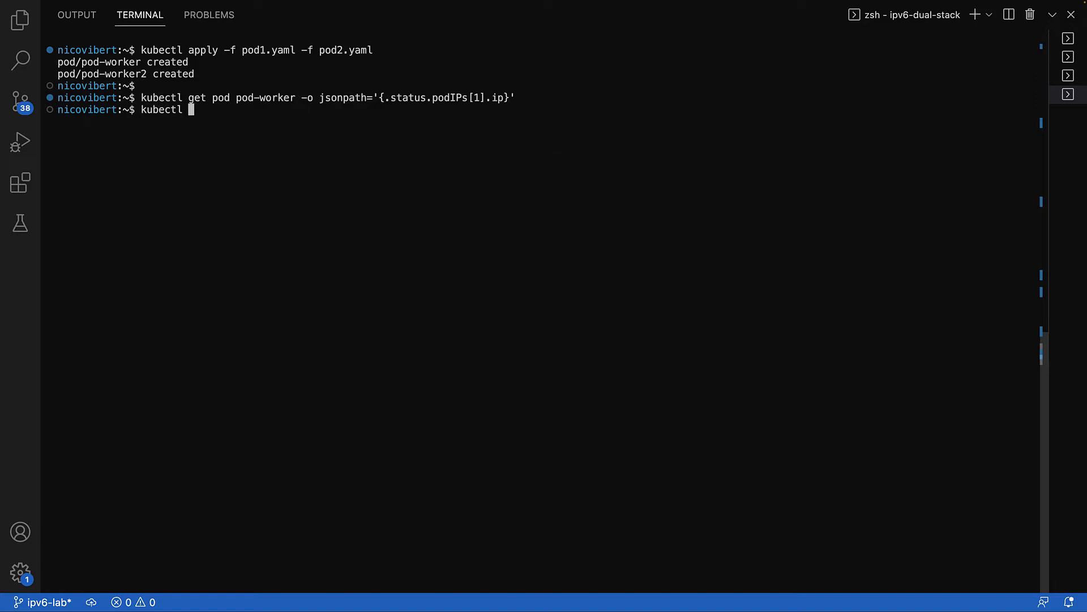
type("get pods -A")
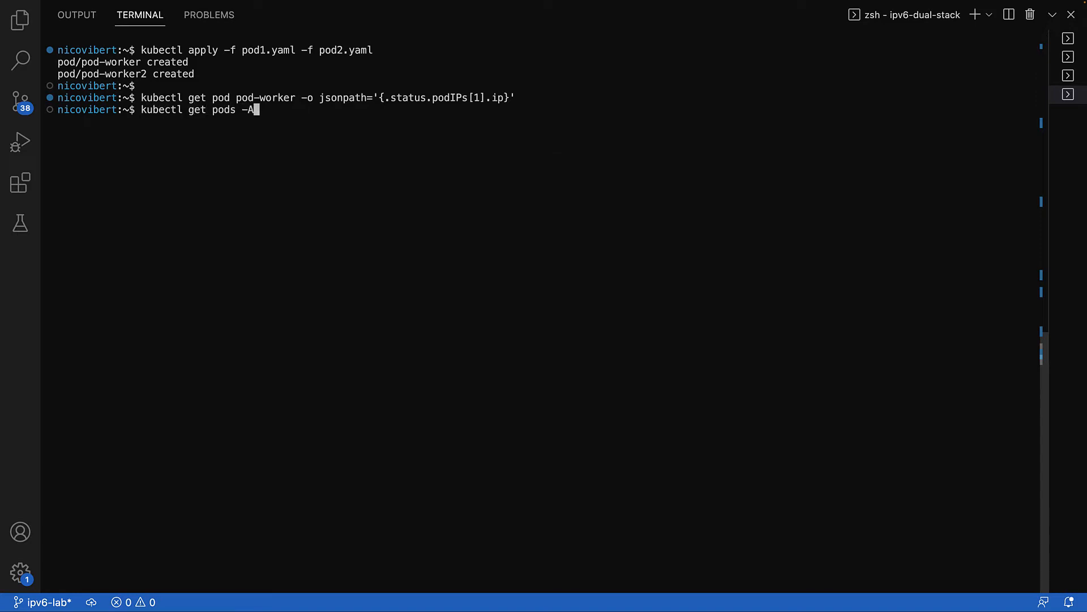
key("Return")
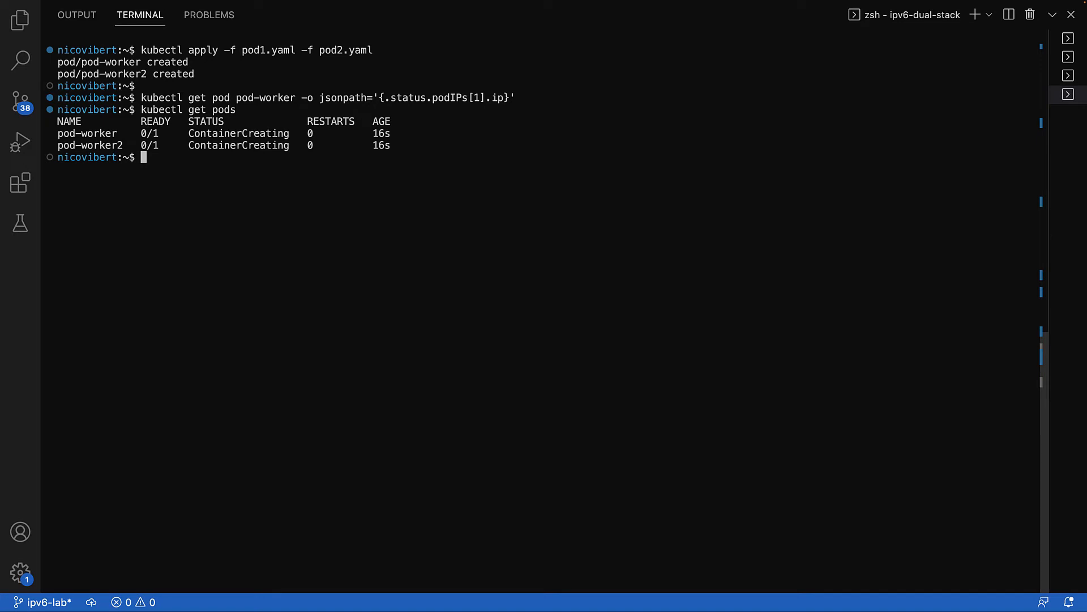
type("kubectl get pods")
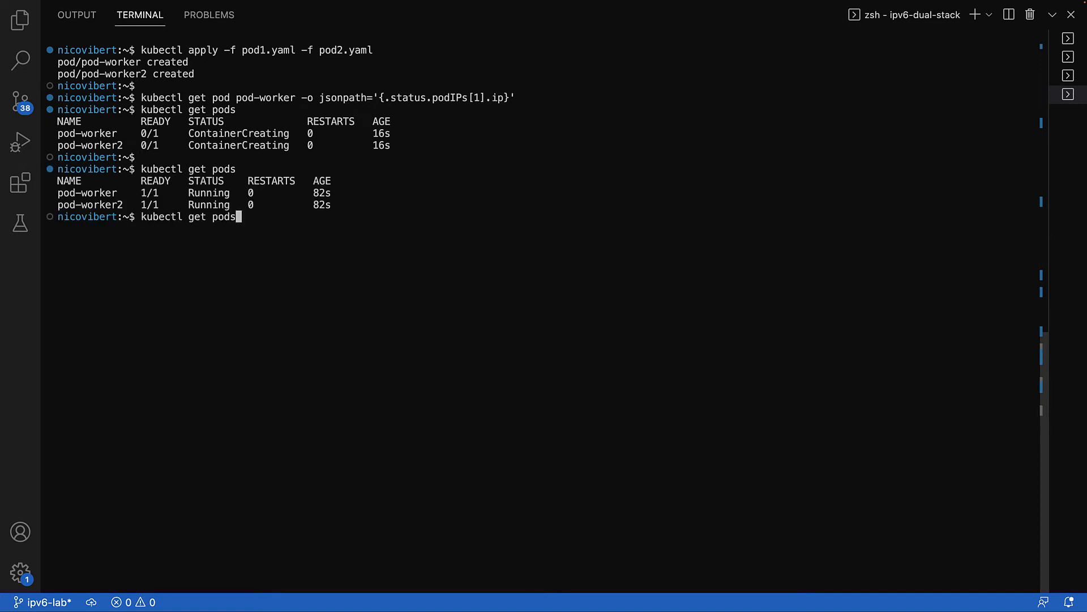
key("Return")
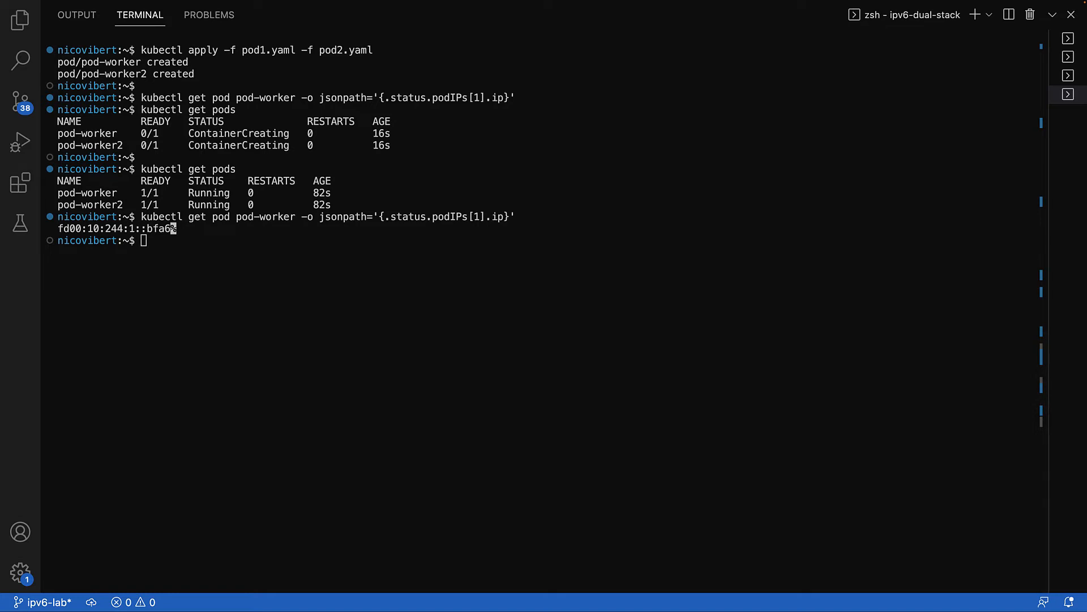
key("Return")
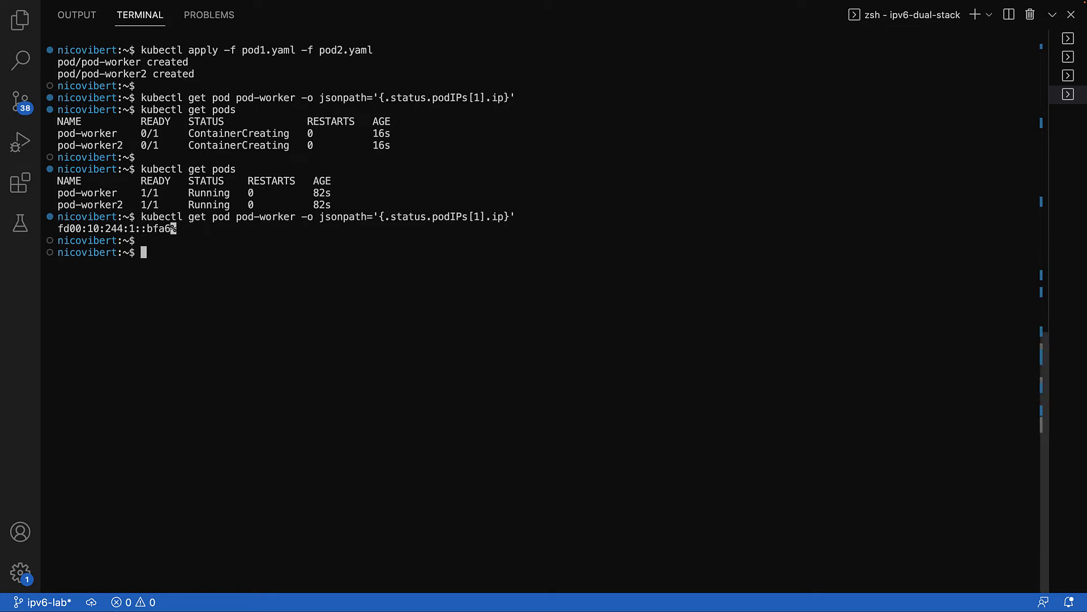
Step: Store pod-worker2's IPv6 fd00:10:244:3::ccbc in $IPv6 and ping it from pod-worker with 0% loss
type("IPv6=$(kubectl get pod pod-worker2 -o jsonpath='{.status.podIPs[1].ip}')")
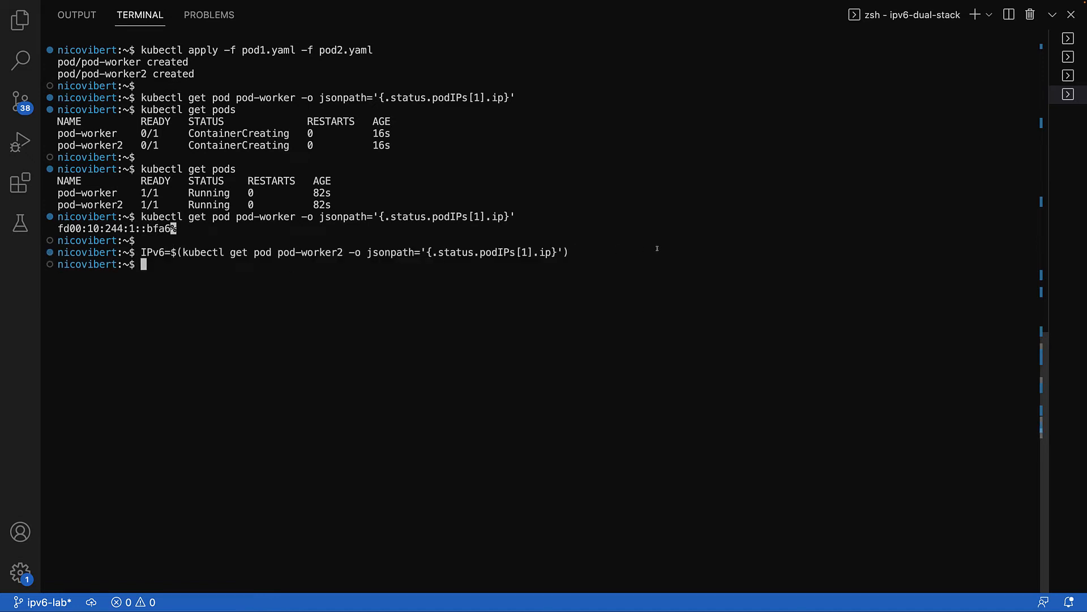
type("echo $")
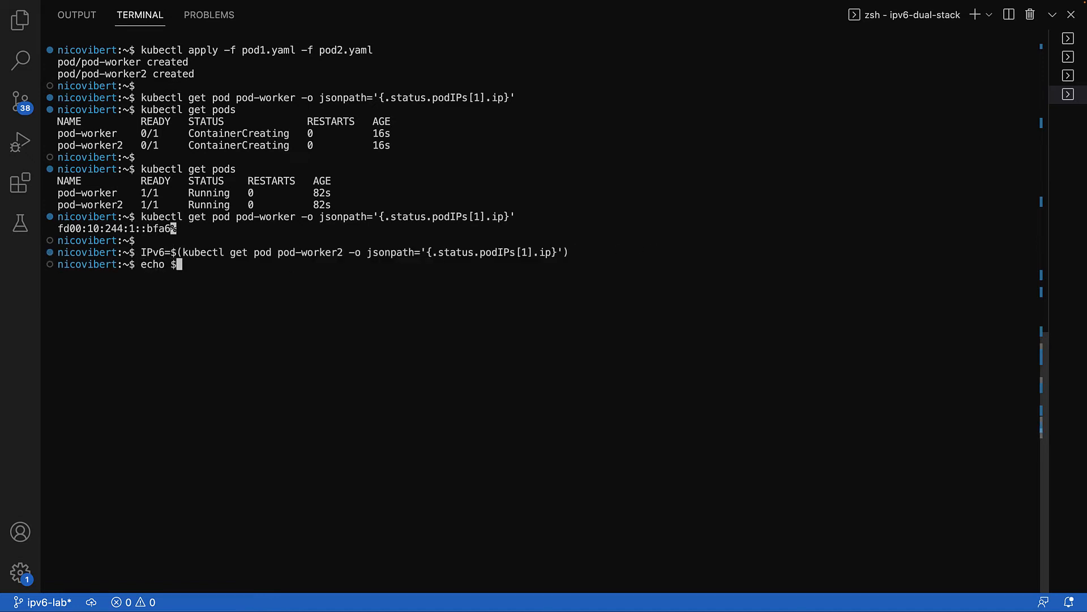
key("Return")
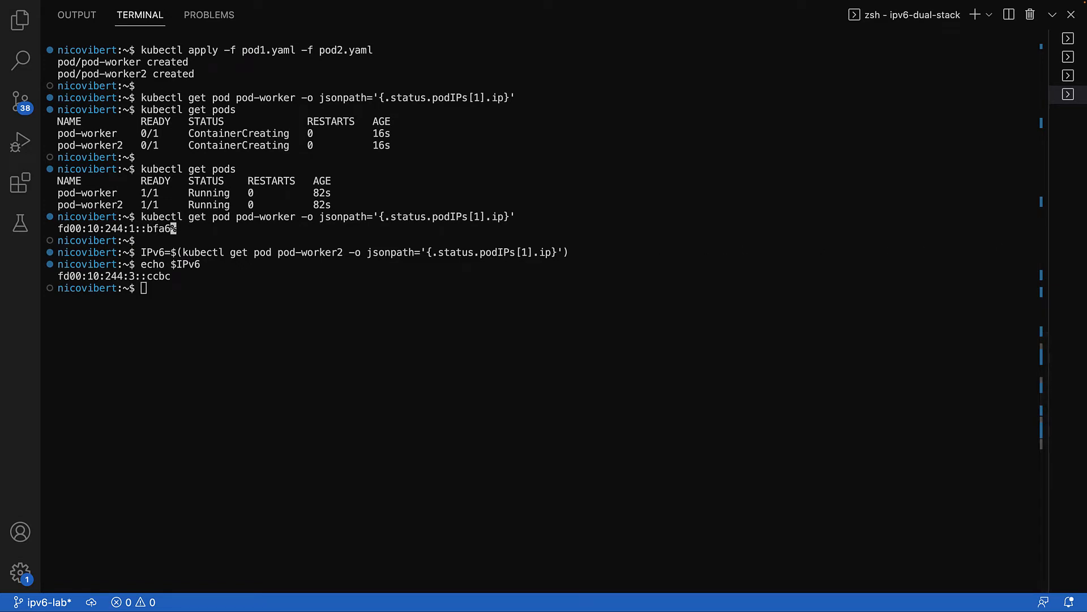
type("kubectl exec -it pod-worker -- ping $IPv6")
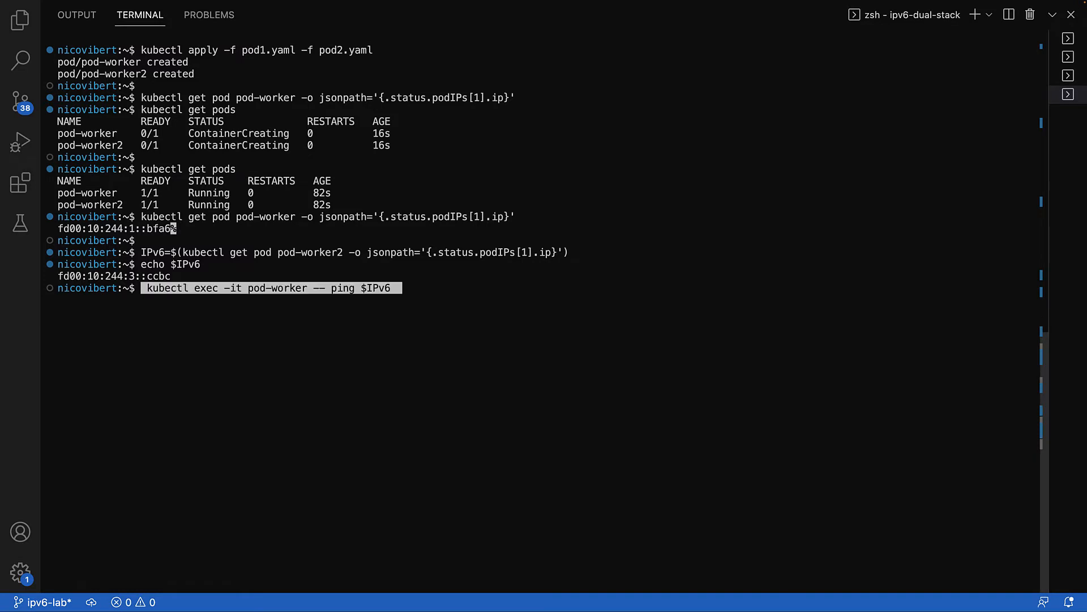
key("Return")
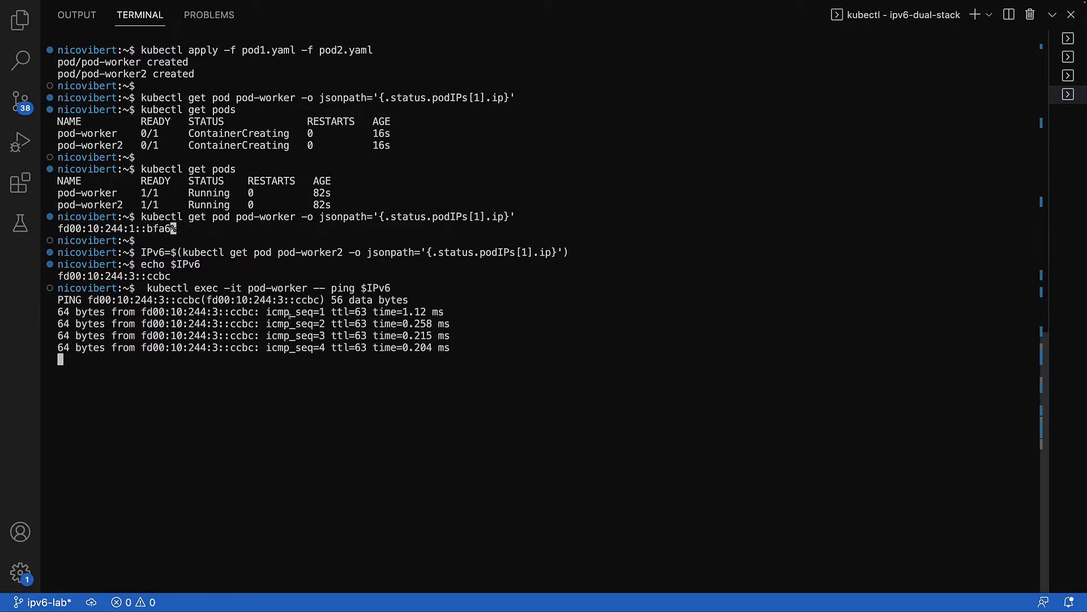
key("ctrl+c")
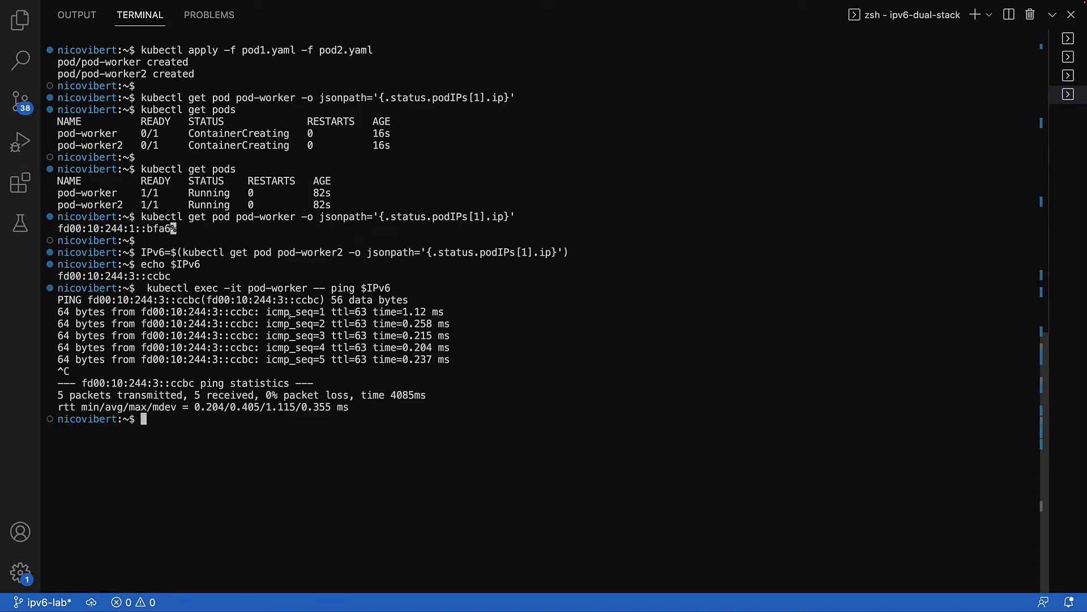
mouse_move(757, 217)
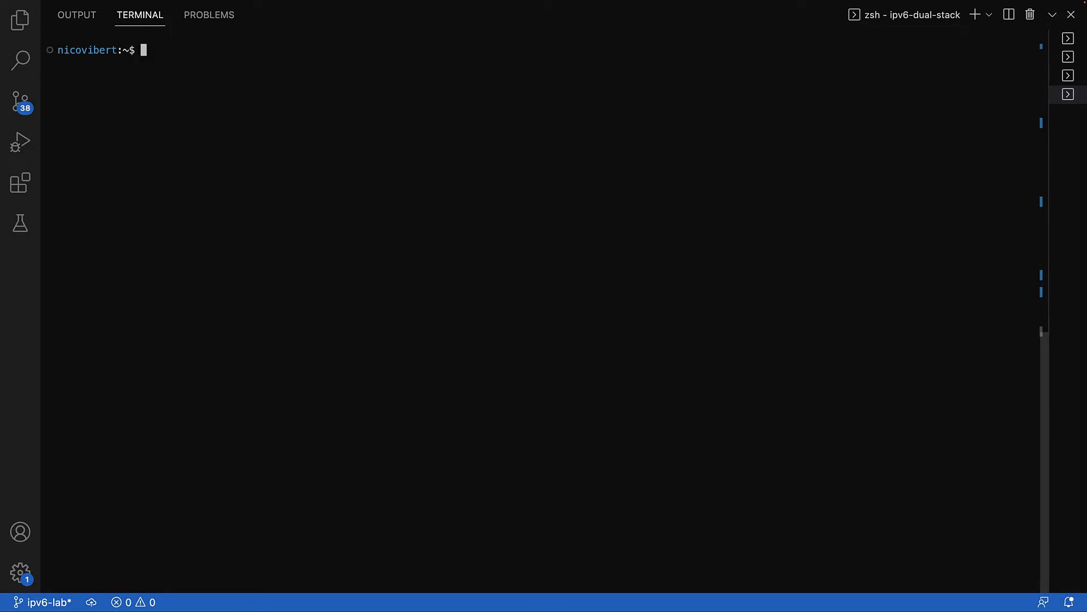
type("cat echo-kube-ipv6.yaml")
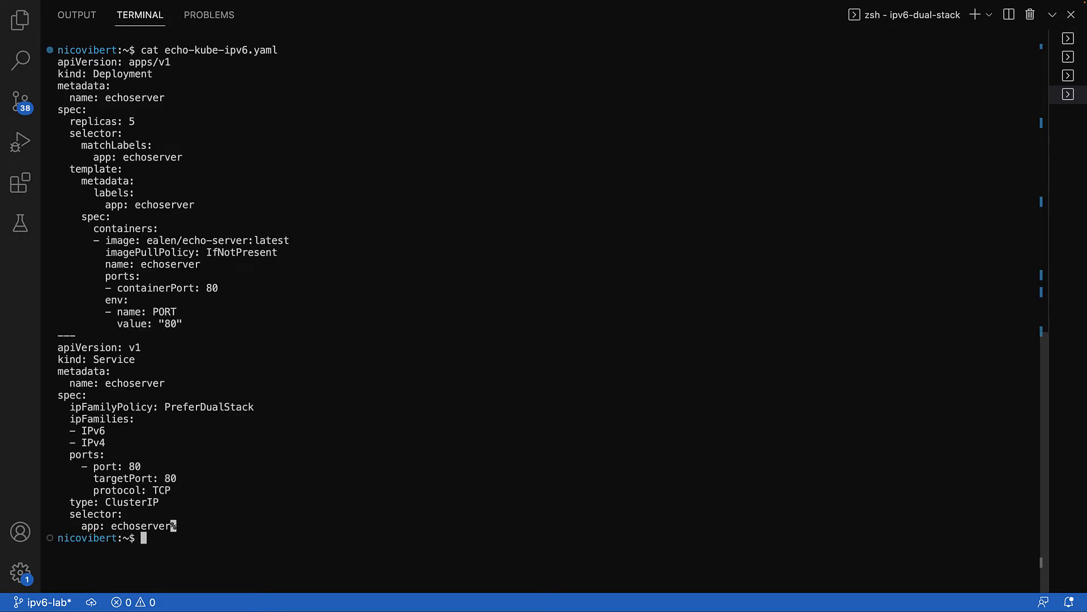
mouse_move(714, 168)
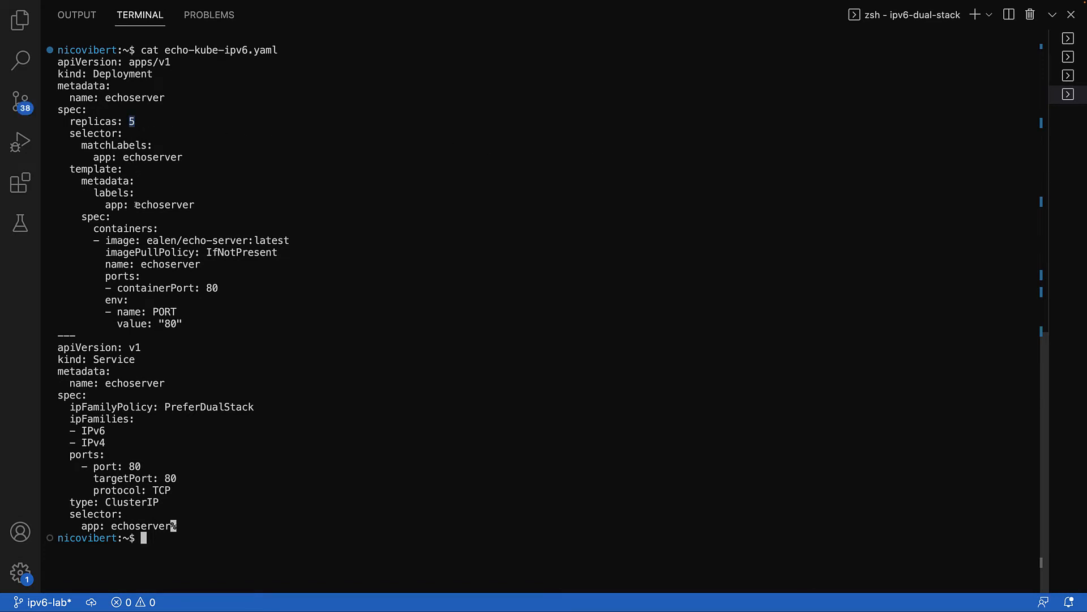
double_click(165, 204)
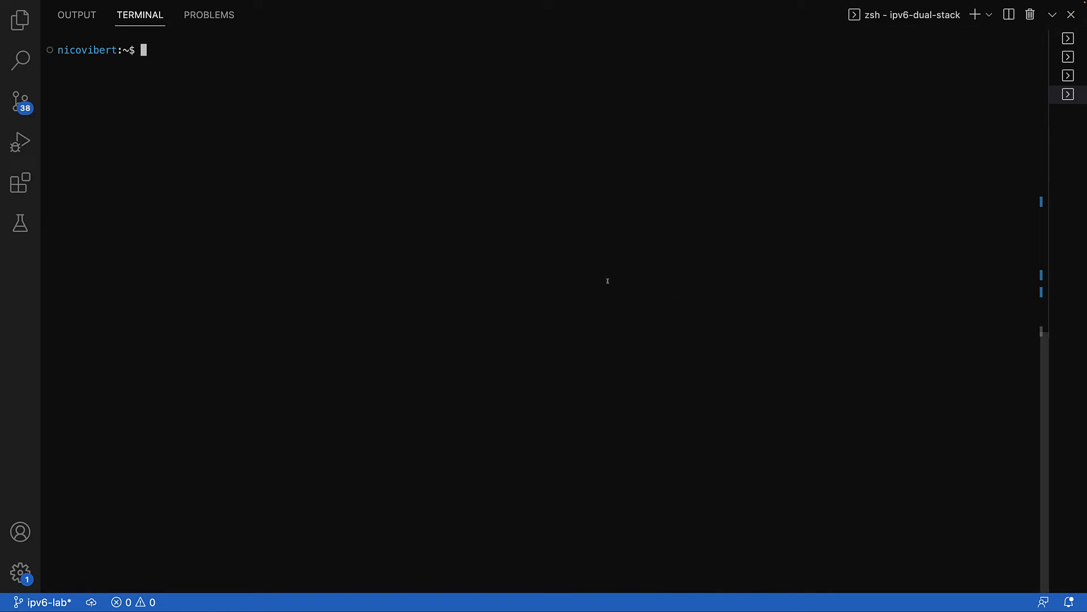
Step: Apply echo-kube-ipv6.yaml to create the echoserver Deployment and Service
type("kubectl apply -")
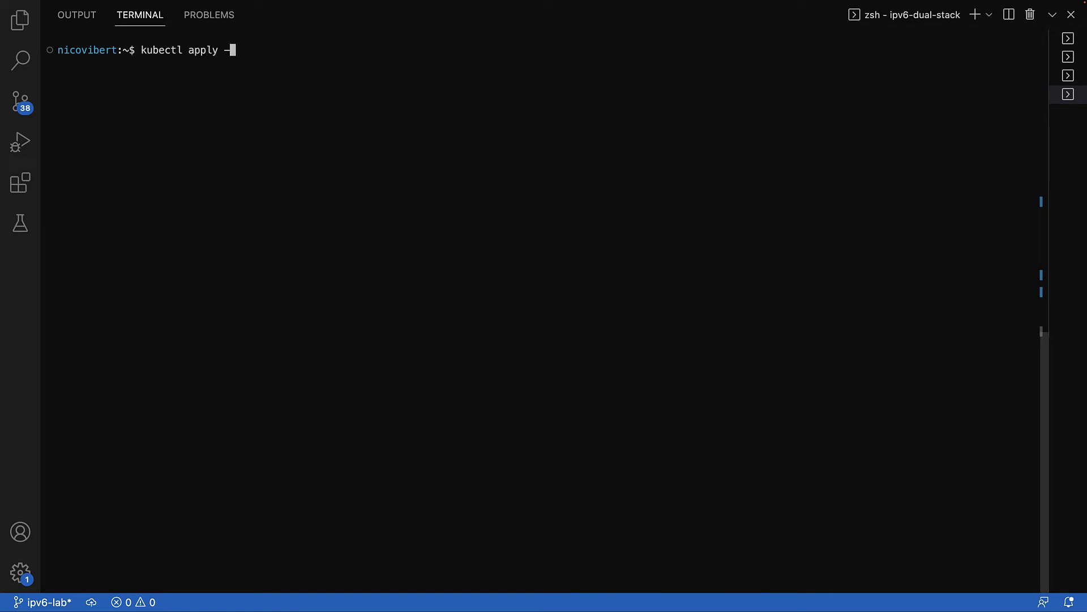
type("f echo-")
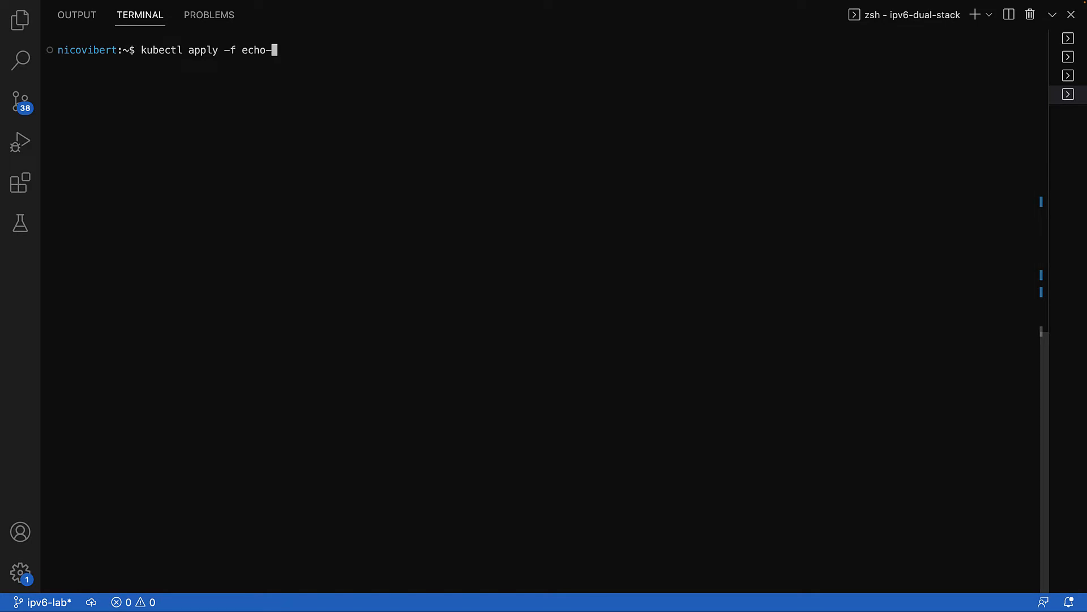
key("Return")
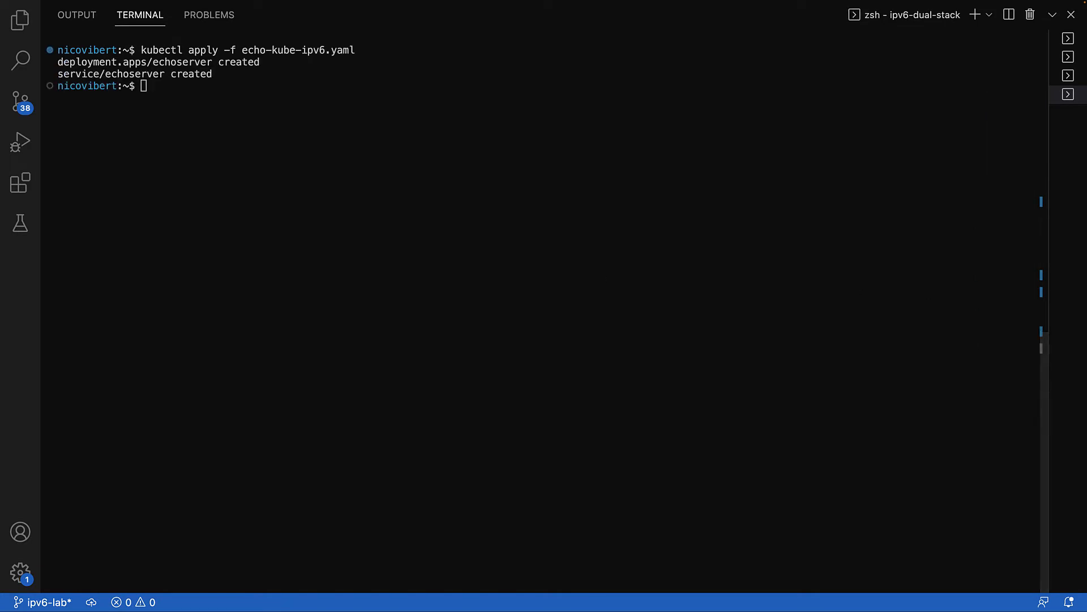
Step: Describe svc echoserver and highlight its ClusterIPs fd00:10:96::eb03 and 10.96.78.206
type("kubectl describe svc echos")
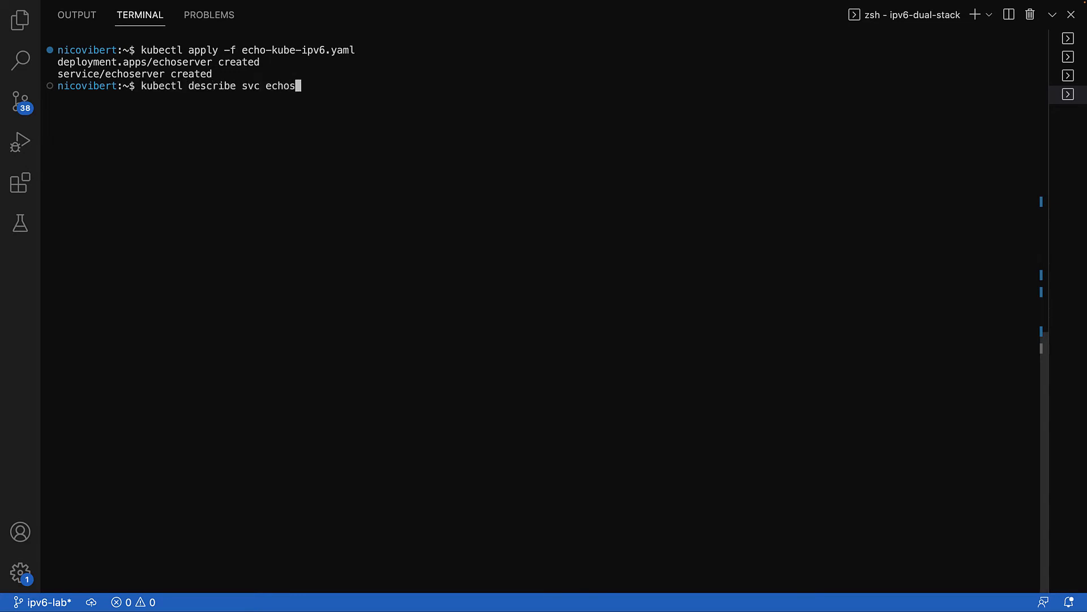
key("Return")
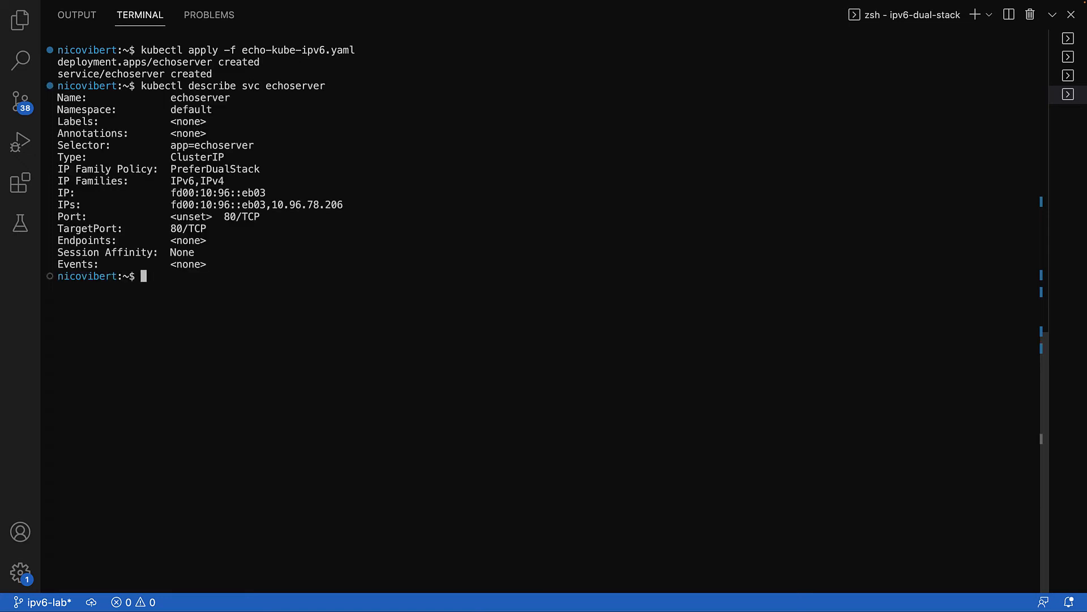
double_click(256, 205)
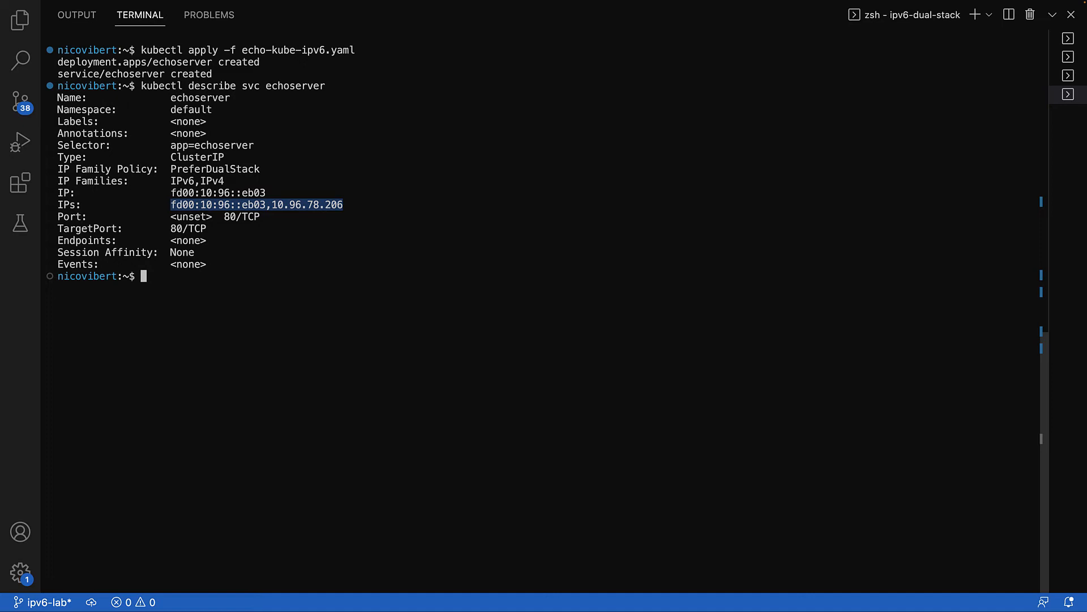
type("kubectl exec -it pod-worker -- nslookup -q=AAAA echoserver.default")
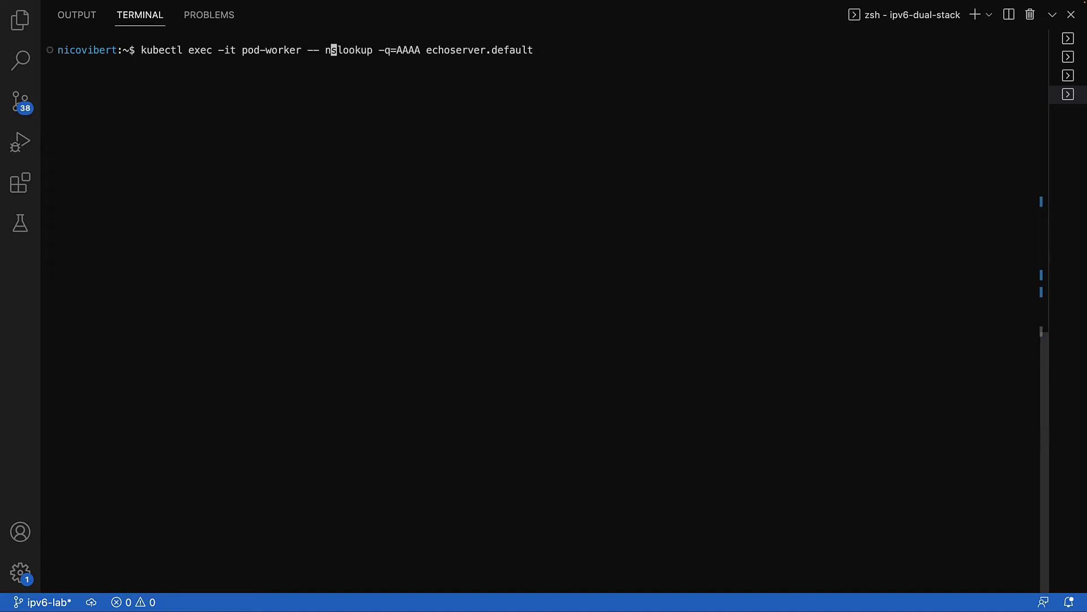
Step: Run the AAAA nslookup from pod-worker, resolving echoserver.default to fd00:10:96::eb03
key("Return")
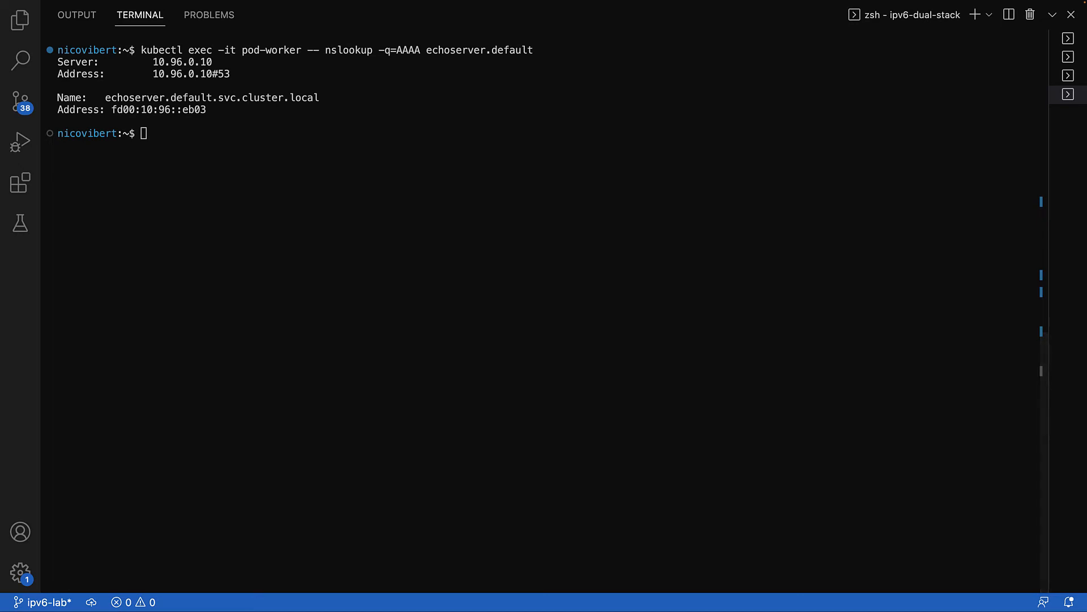
mouse_move(361, 184)
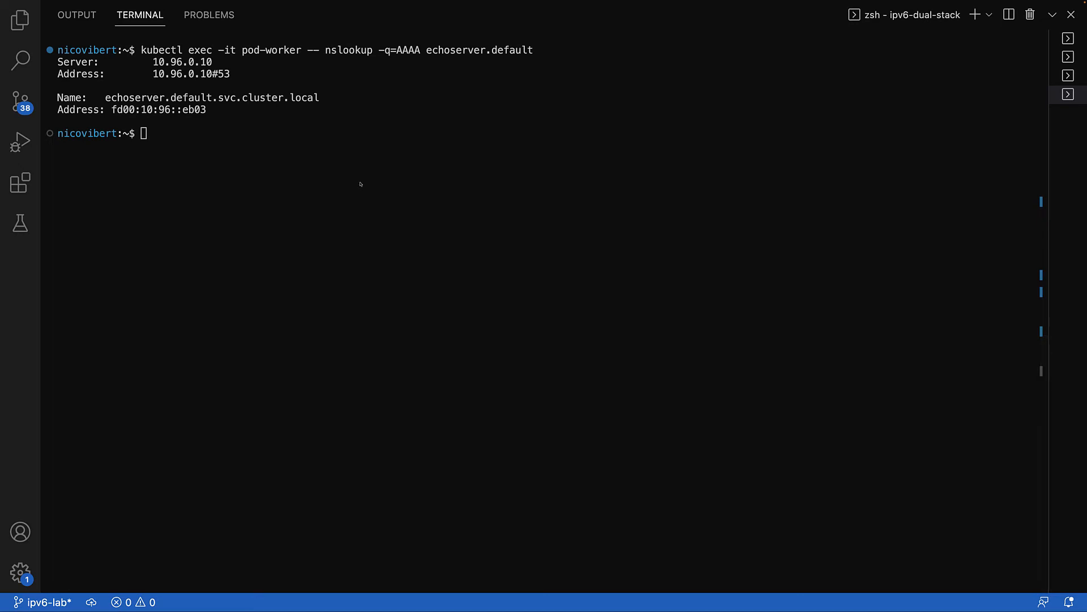
Step: Open an interactive bash shell inside pod-worker with kubectl exec
type("kub")
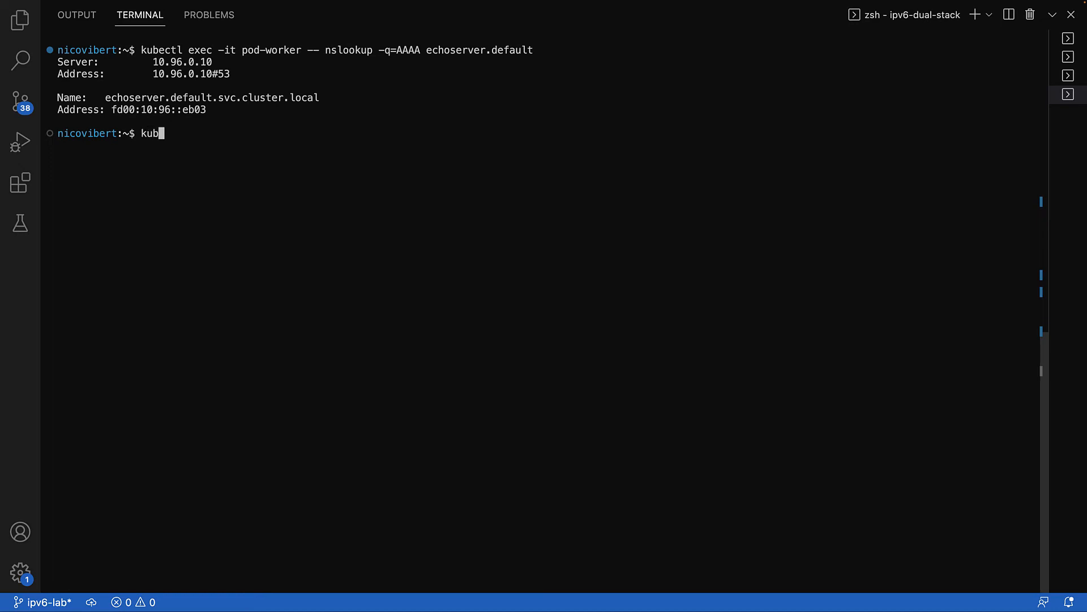
type("ectl exec -")
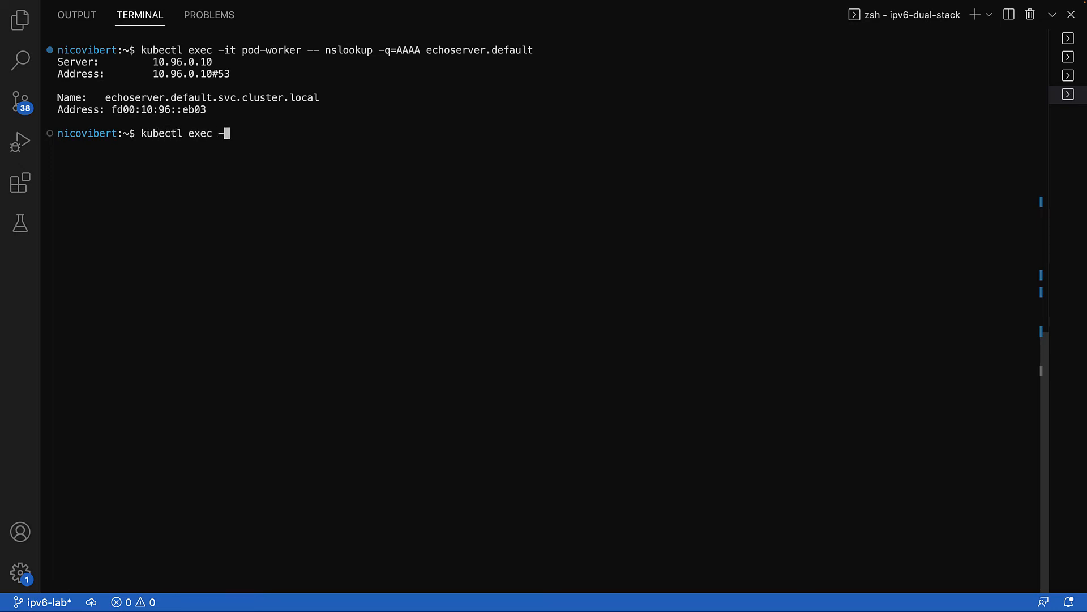
type("it pod-wor")
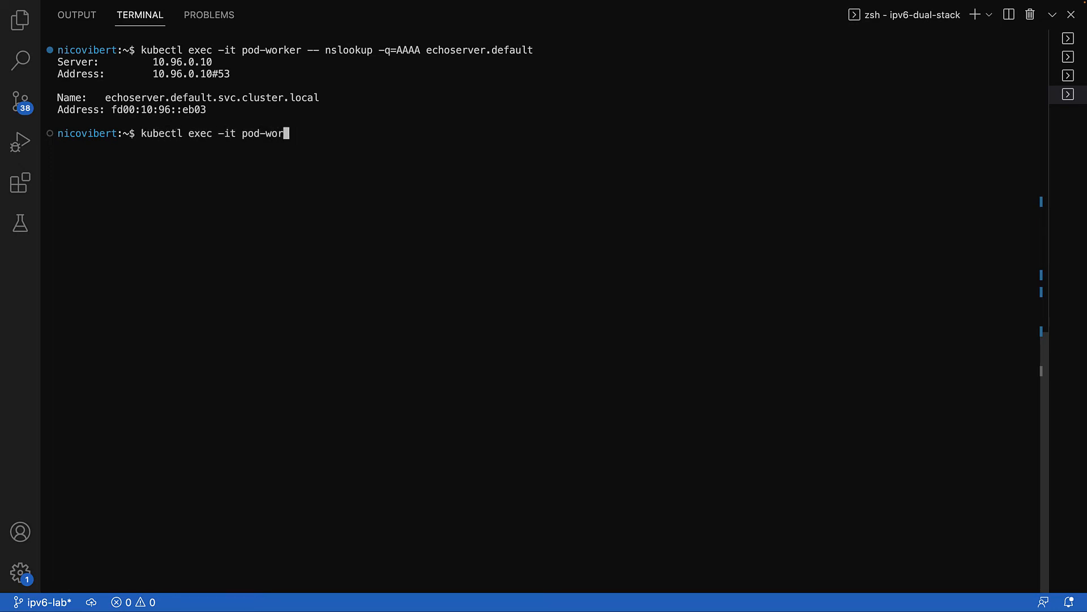
key("Return")
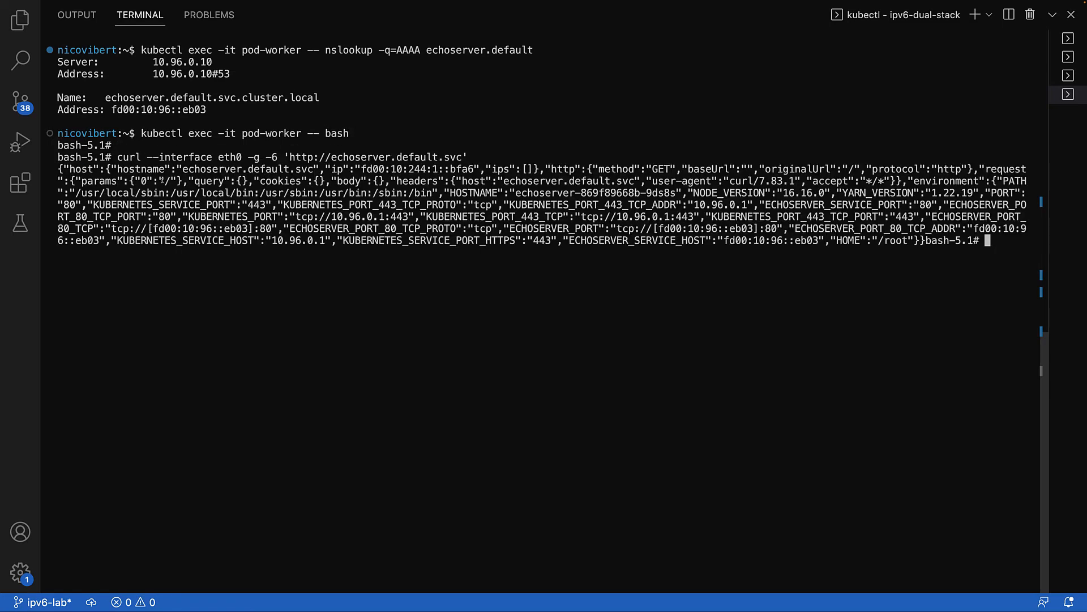
key("Return")
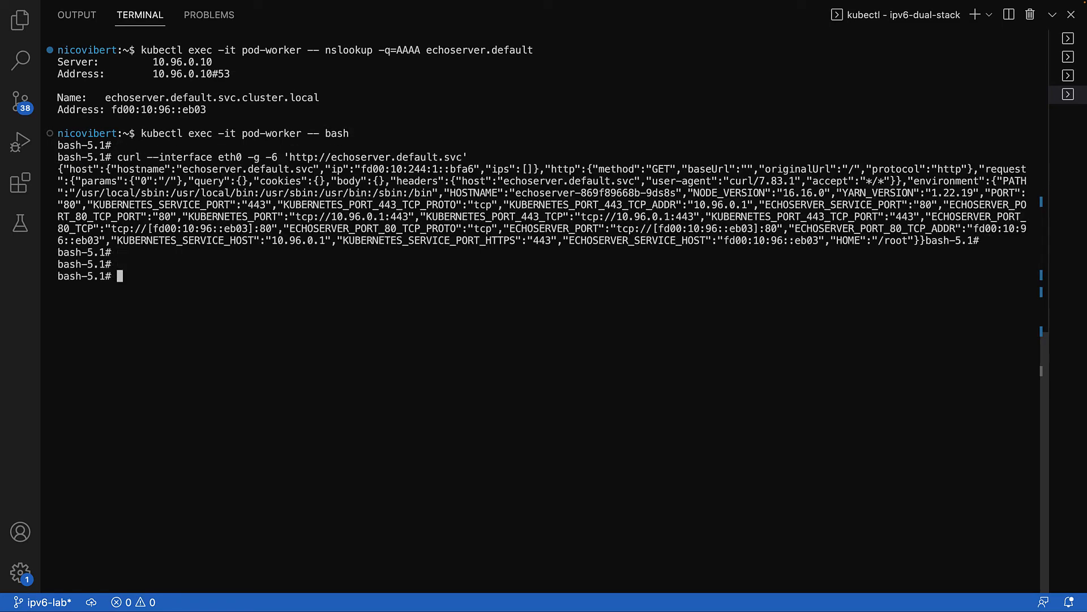
mouse_move(770, 278)
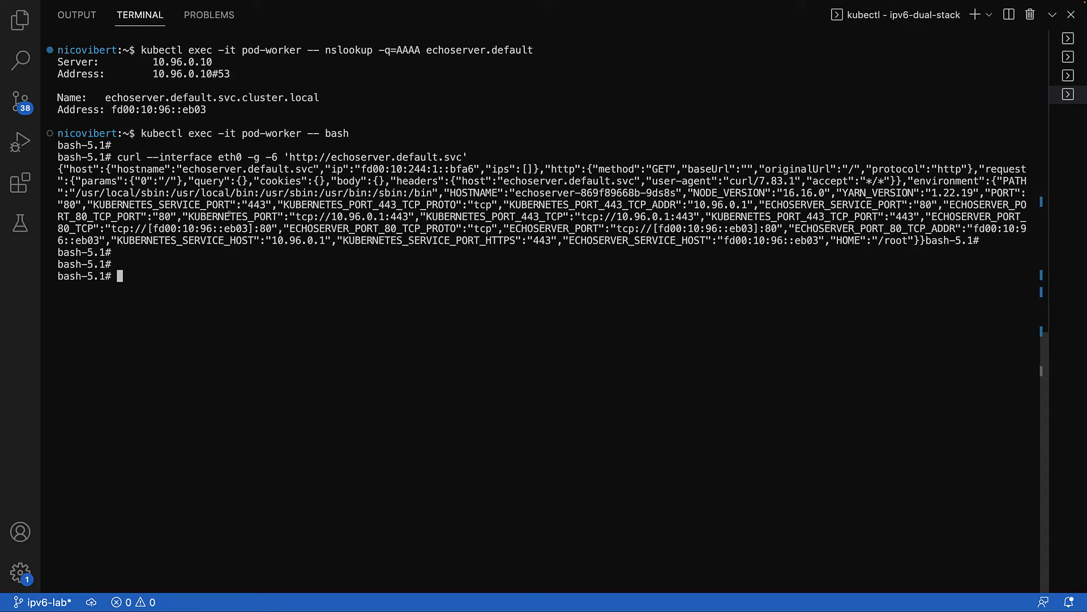
type("curl --")
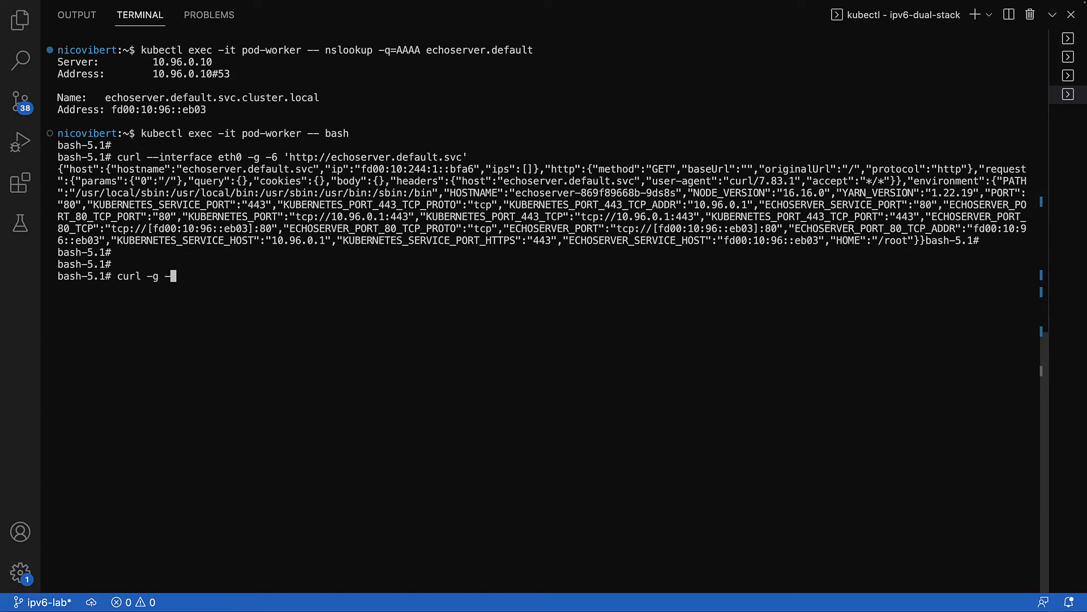
type("6 '")
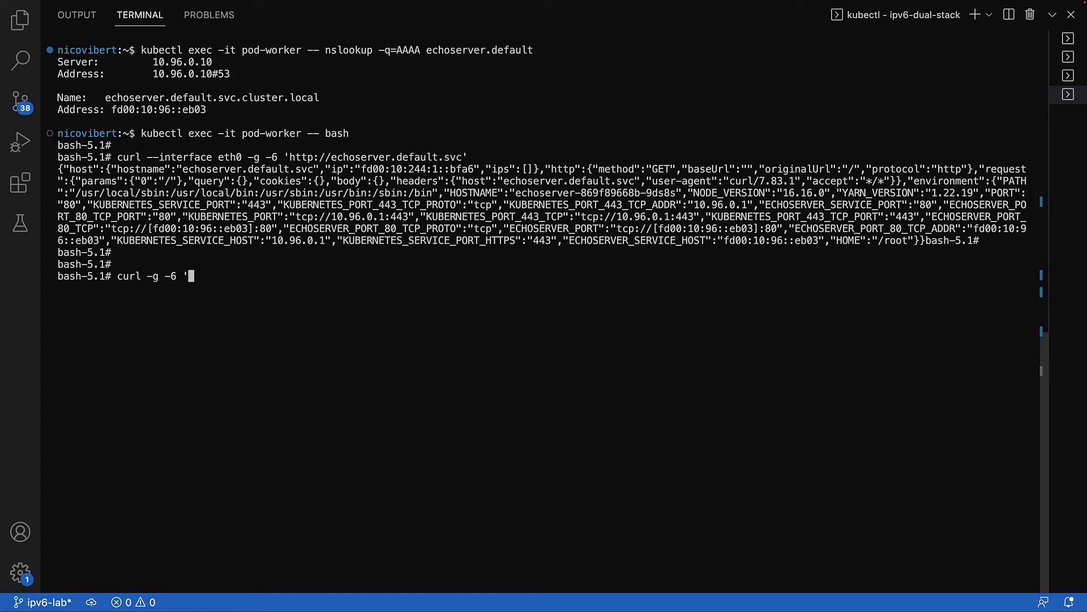
type("http")
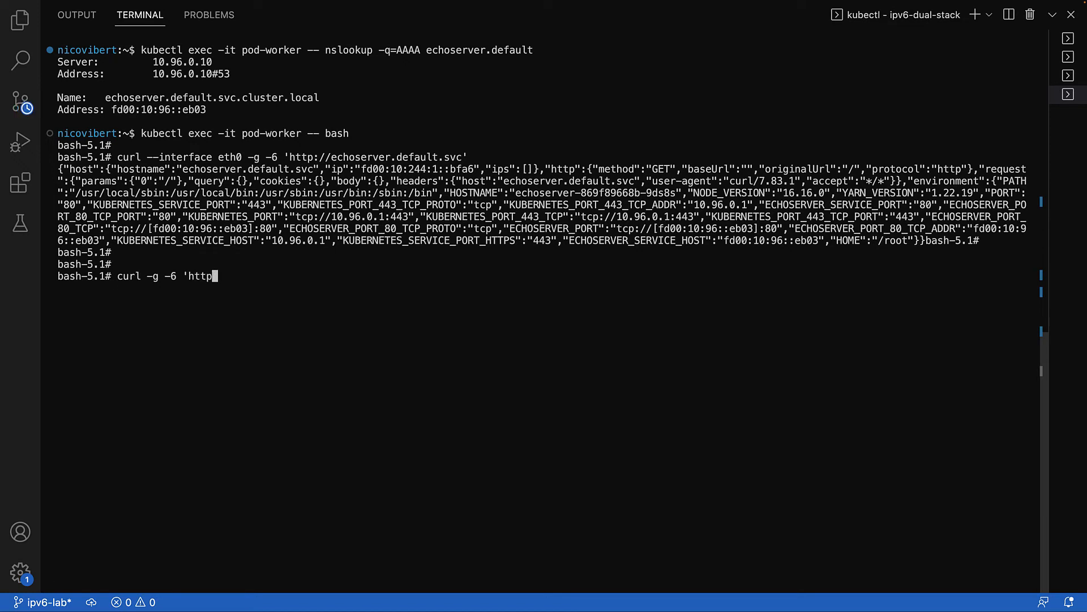
type("://")
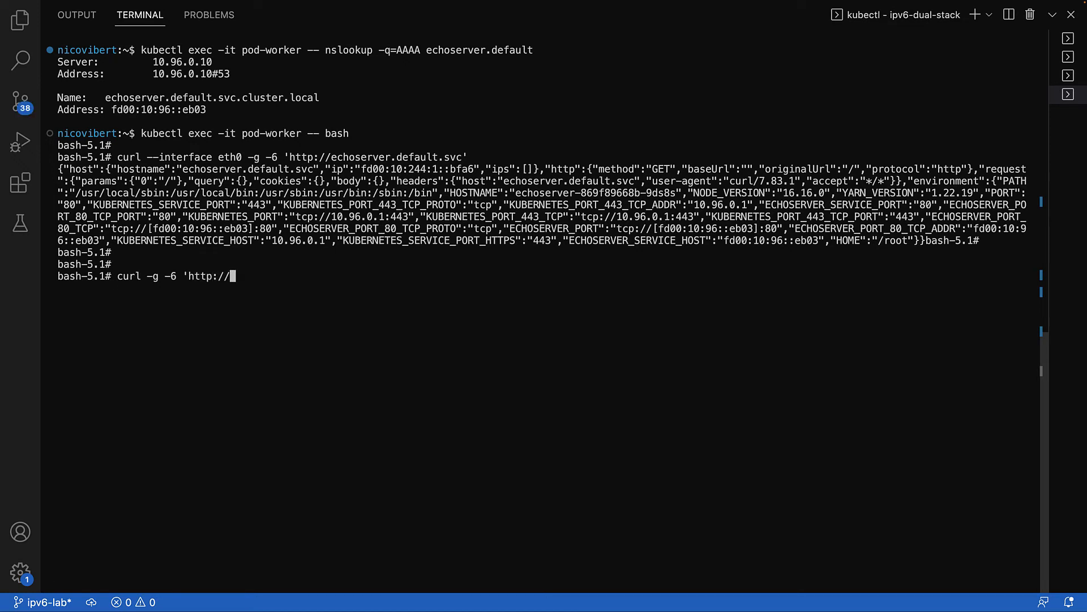
type("[")
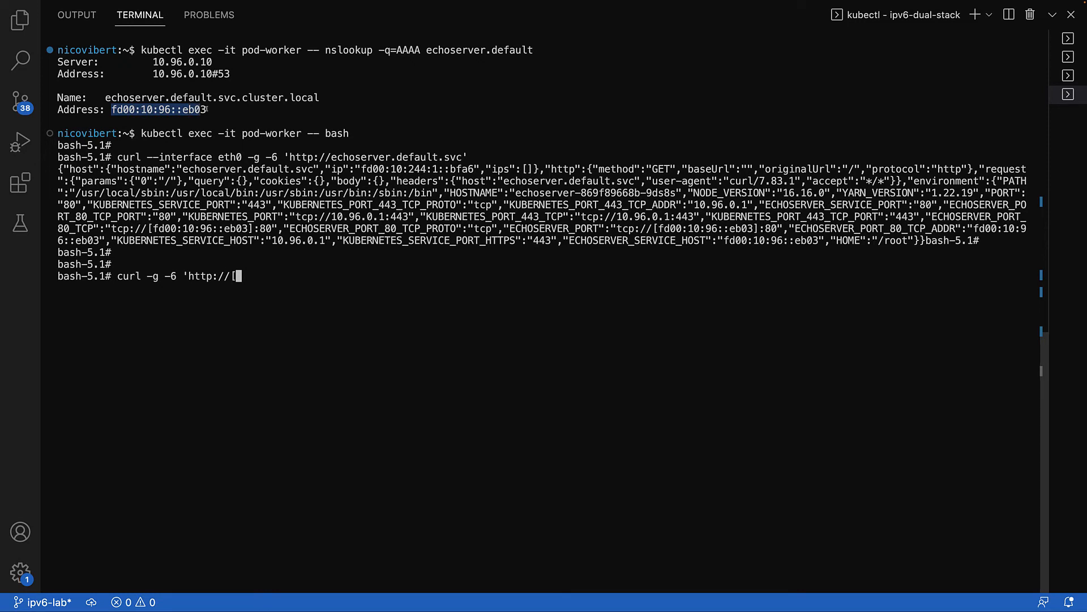
type("fd00:10:96::eb03")
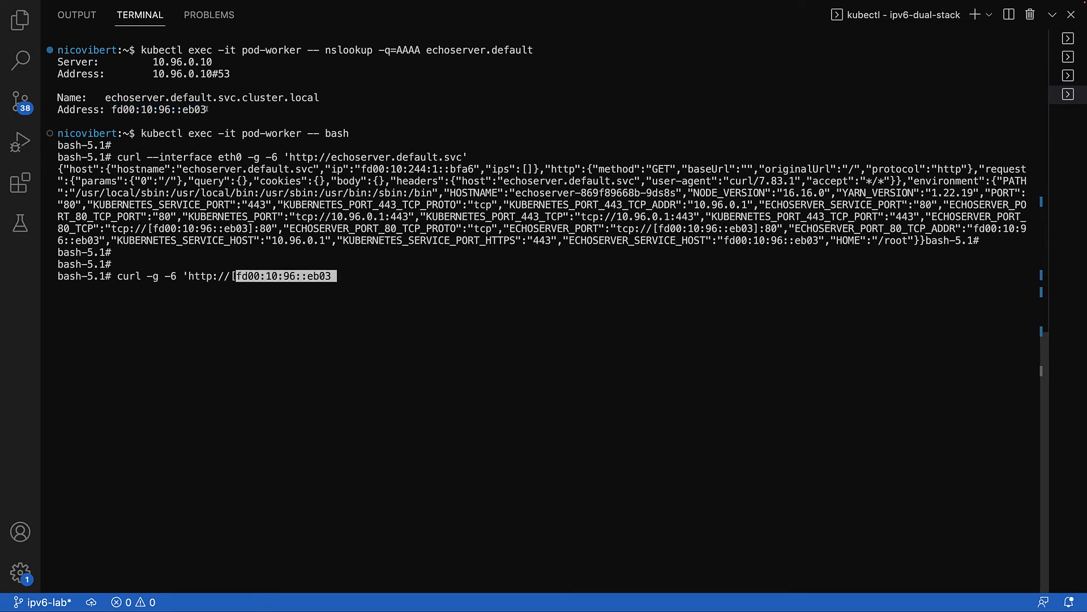
type("]")
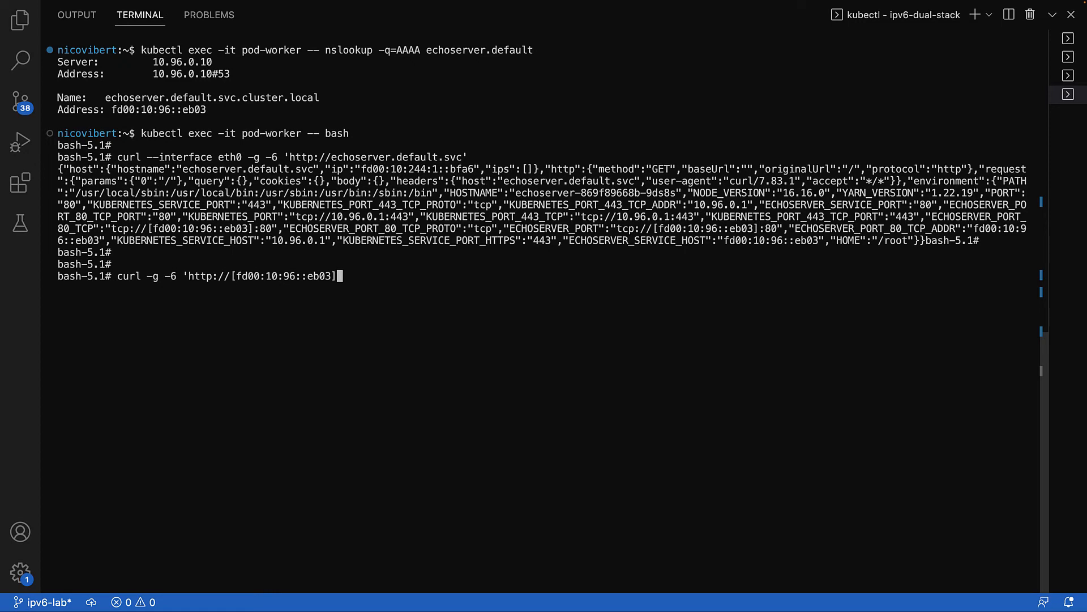
key("Return")
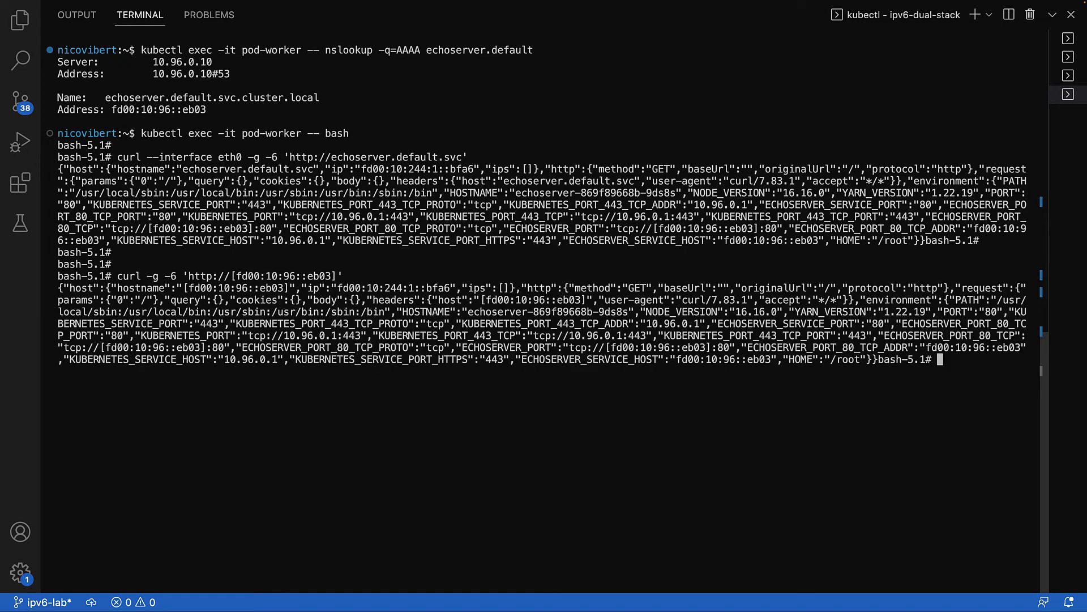
key("Return")
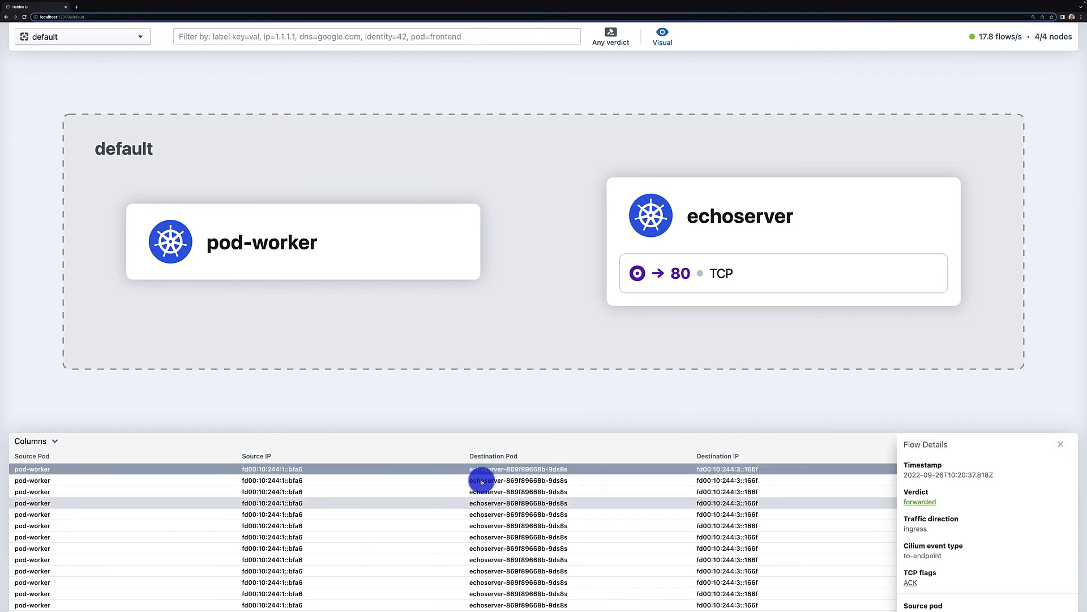
Step: Inspect a pod-worker to echoserver flow's details and add the Destination Service column to the flows table
left_click(478, 480)
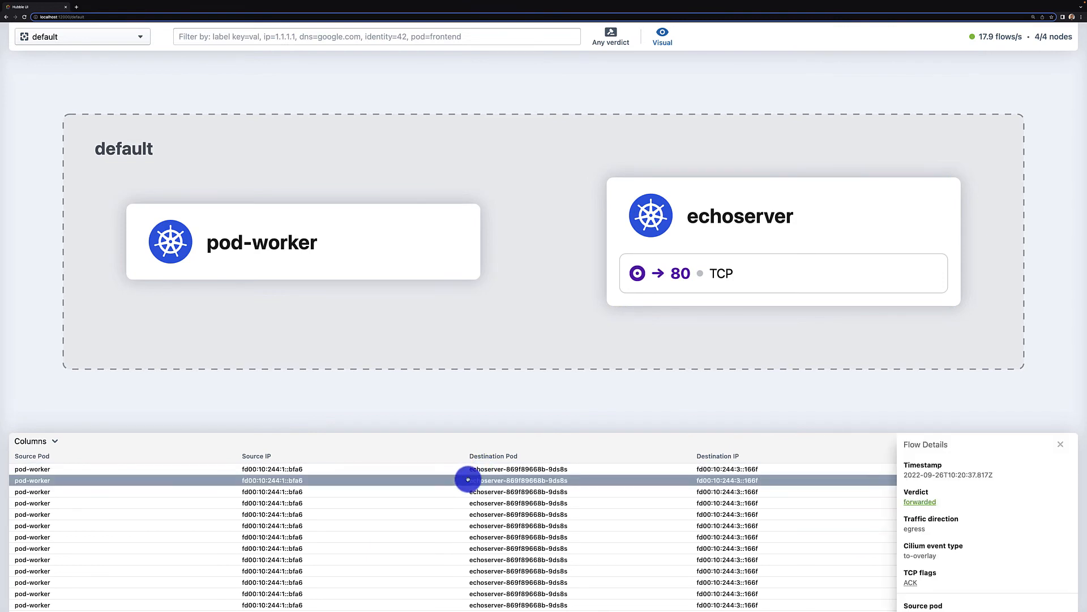
left_click(31, 441)
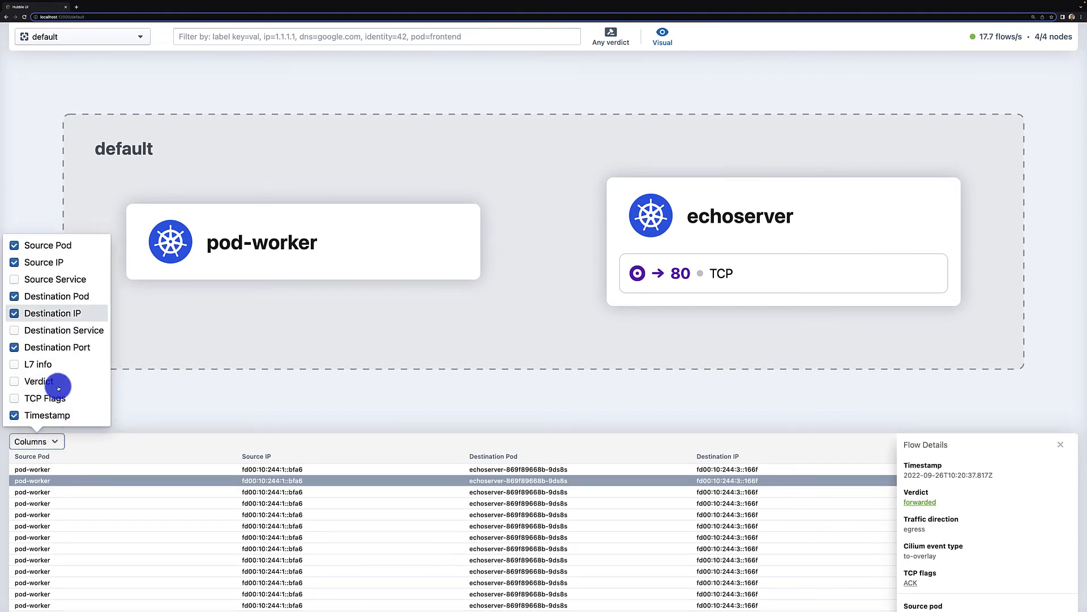
mouse_move(40, 364)
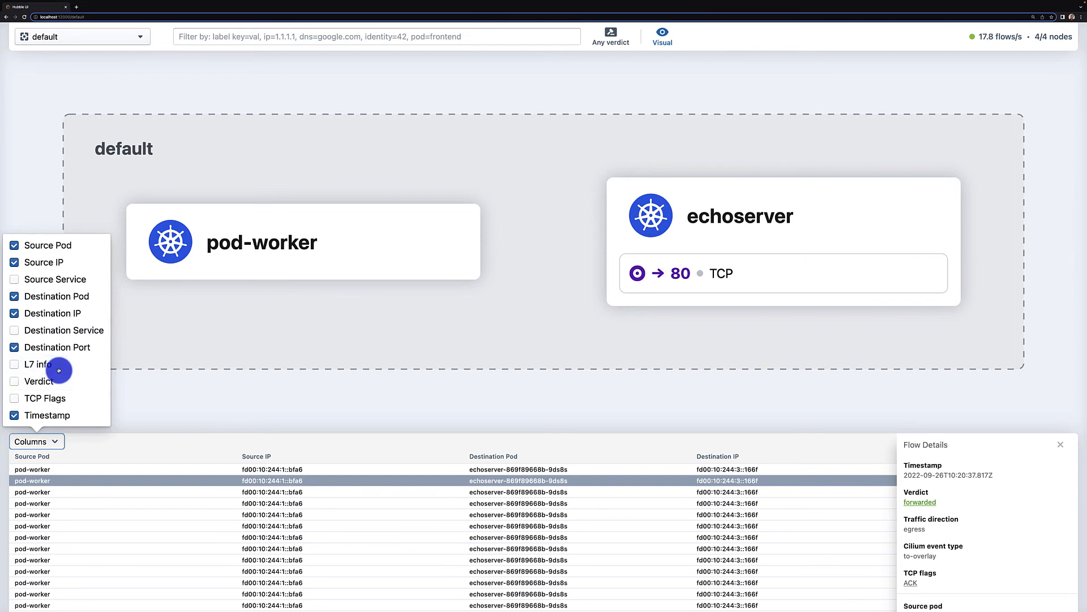
mouse_move(62, 329)
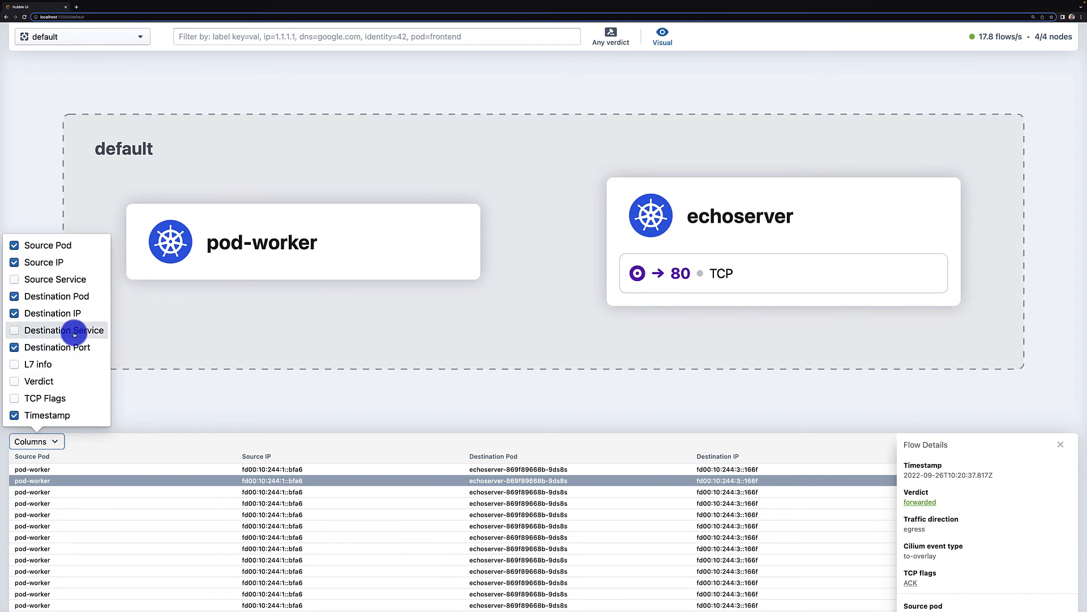
left_click(14, 331)
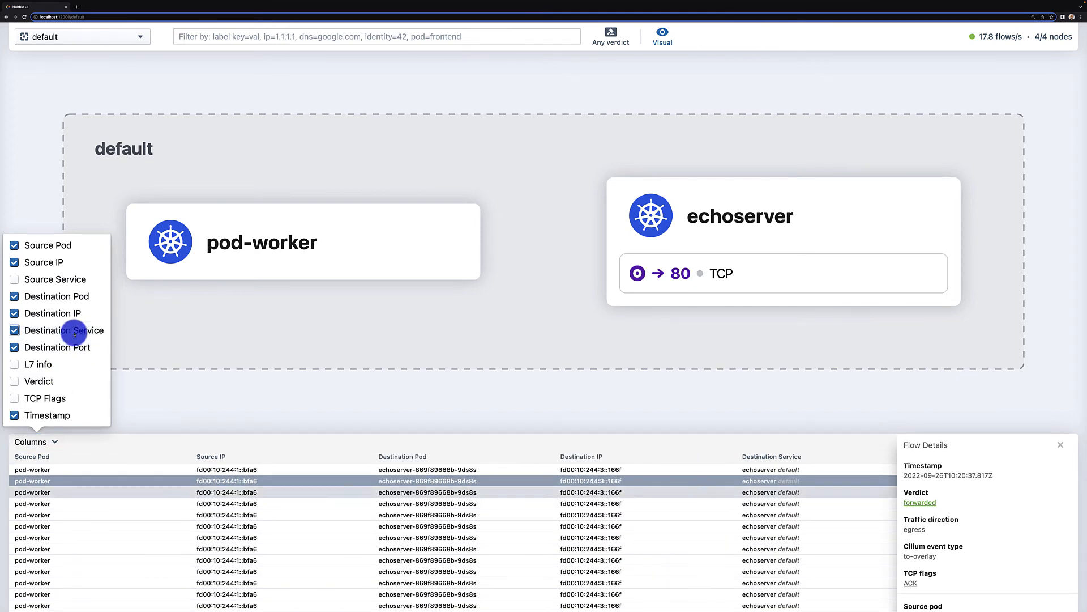
mouse_move(567, 456)
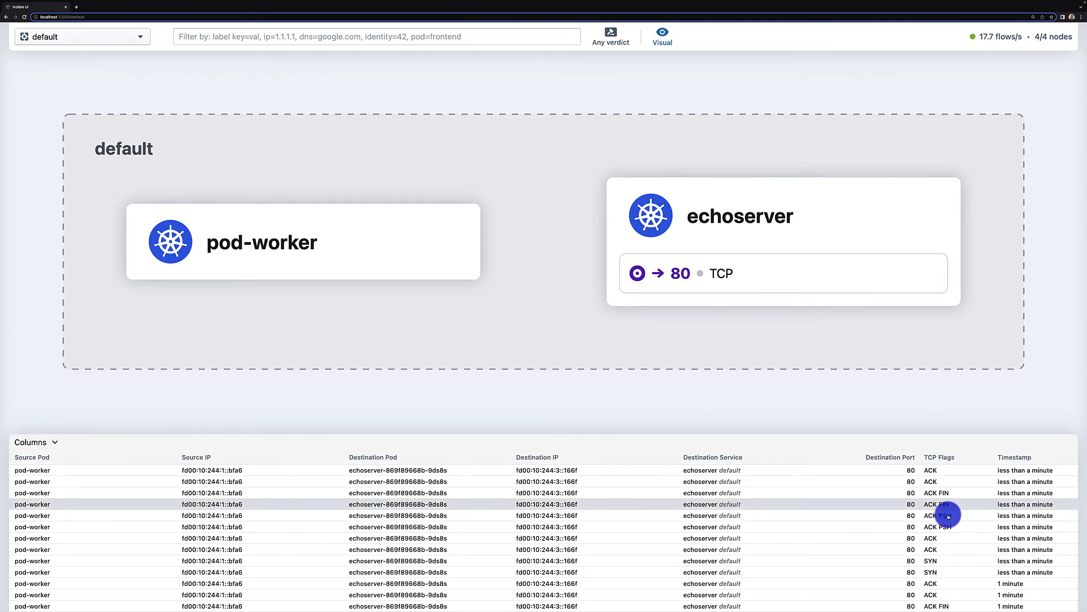
mouse_move(745, 425)
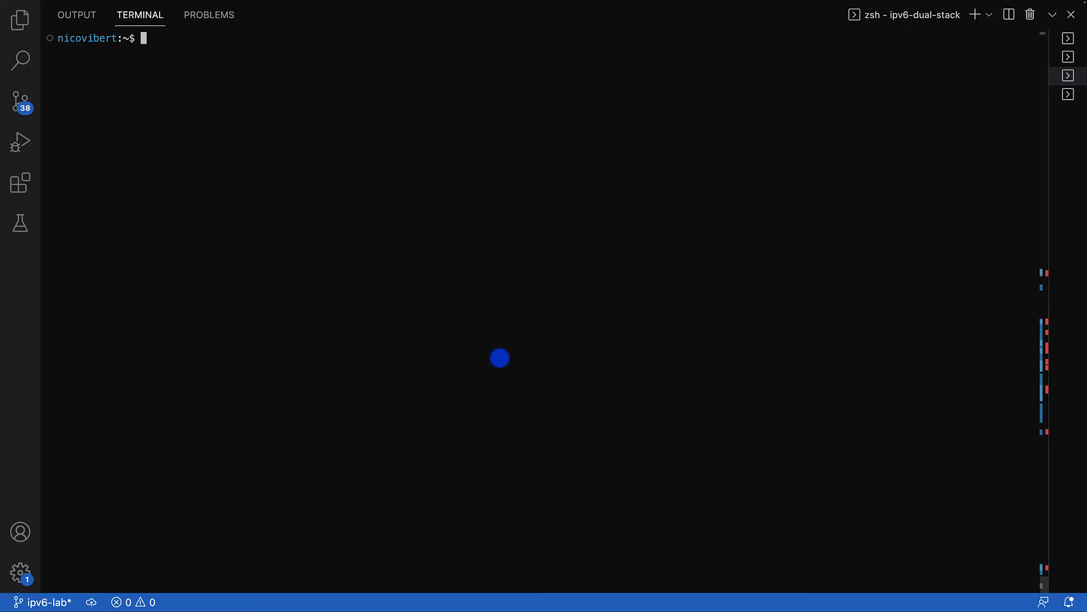
Step: Run hubble observe --ipv6 --from-pod pod-worker to list ICMPv6 and TCP port 80 flows
type("hubble observe --ipv6 --from-pod pod-worker")
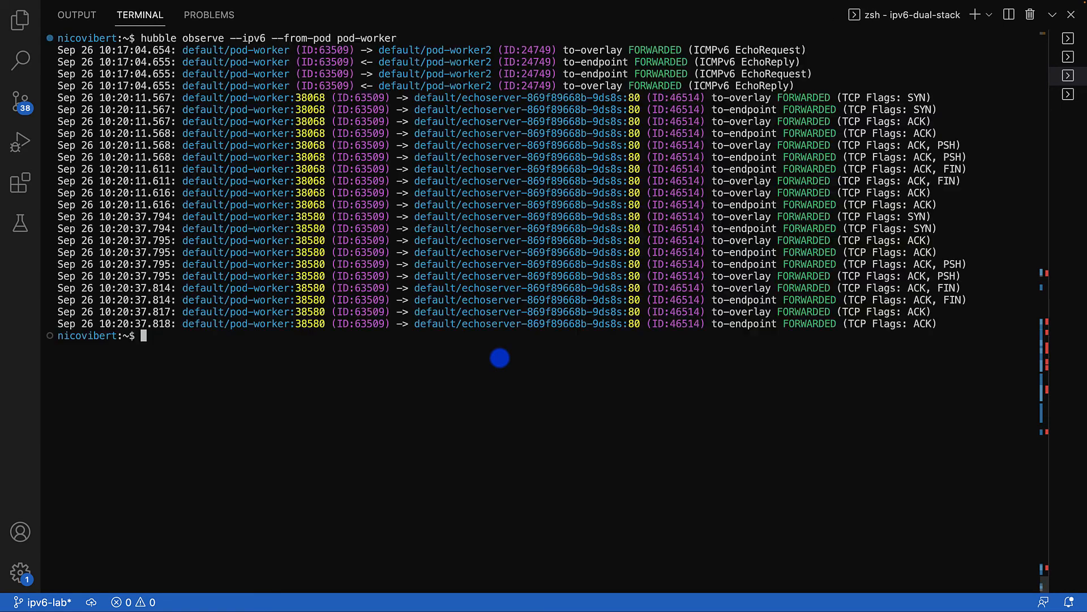
mouse_move(234, 101)
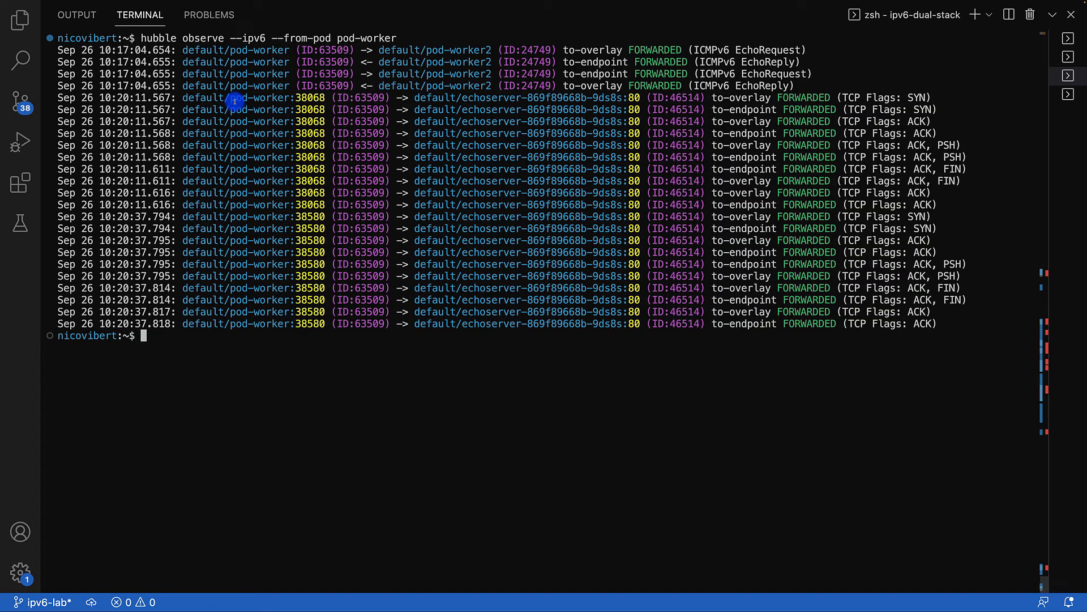
mouse_move(189, 55)
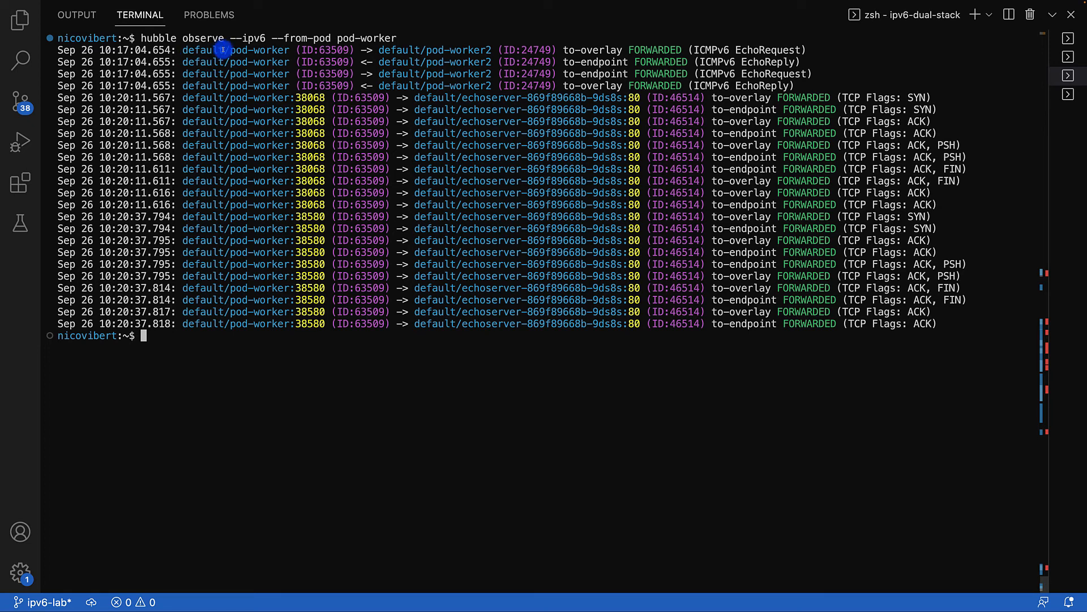
mouse_move(379, 49)
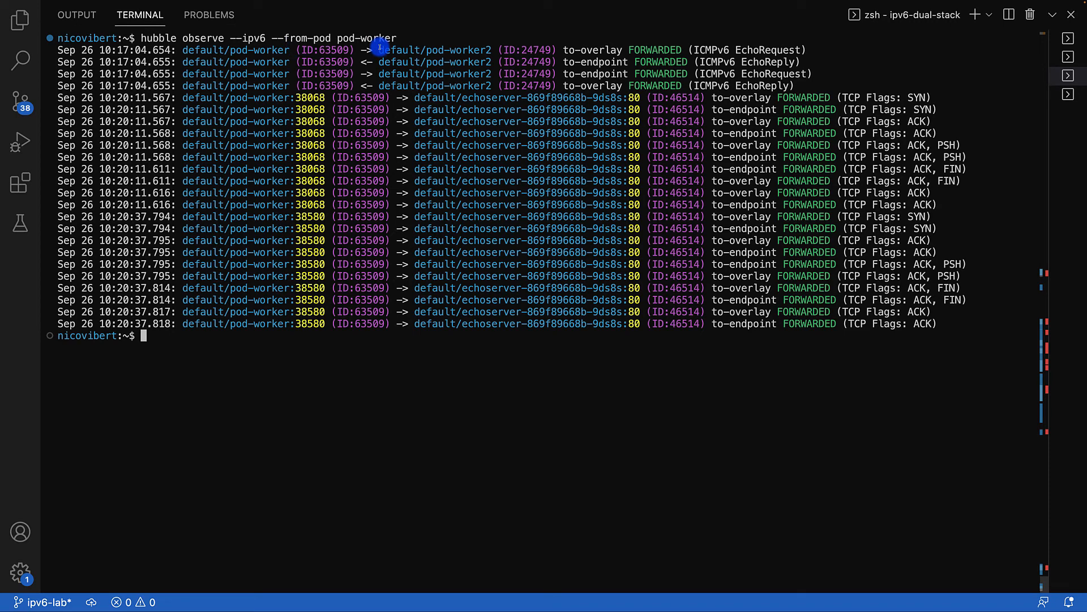
mouse_move(668, 49)
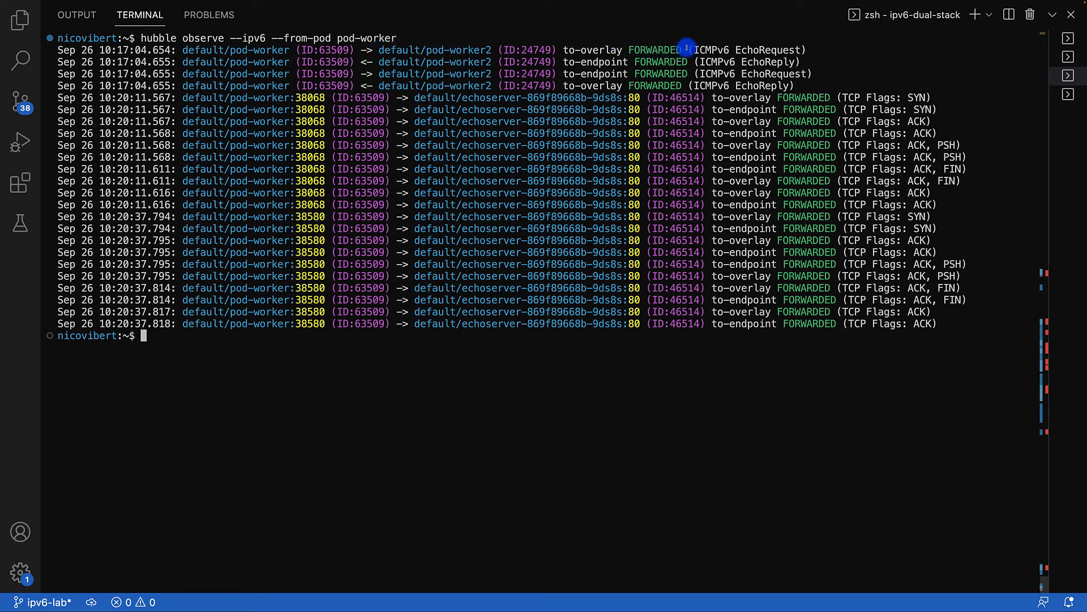
mouse_move(357, 73)
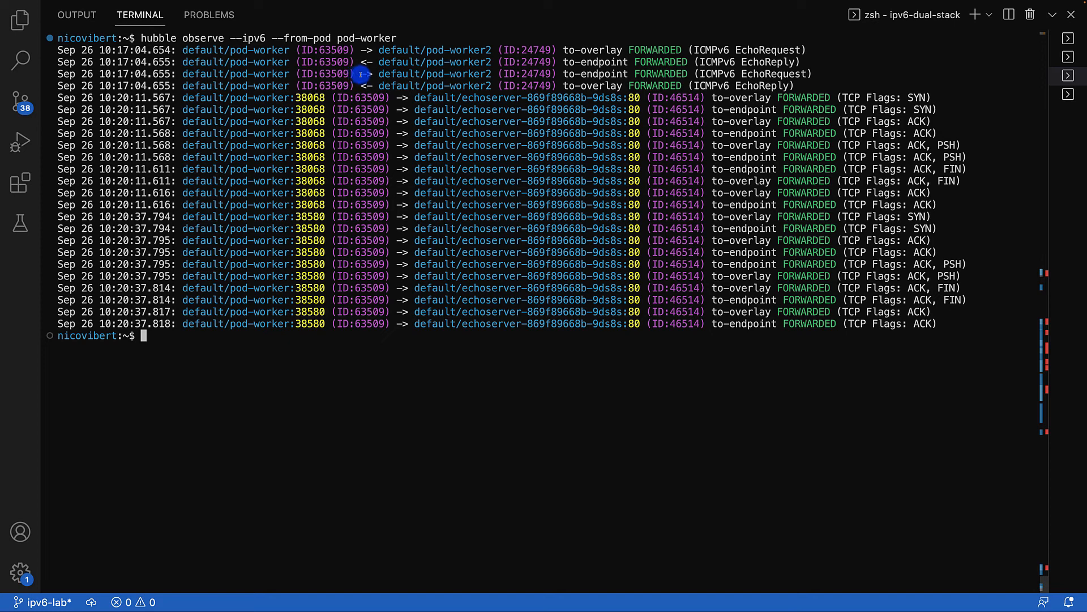
mouse_move(481, 85)
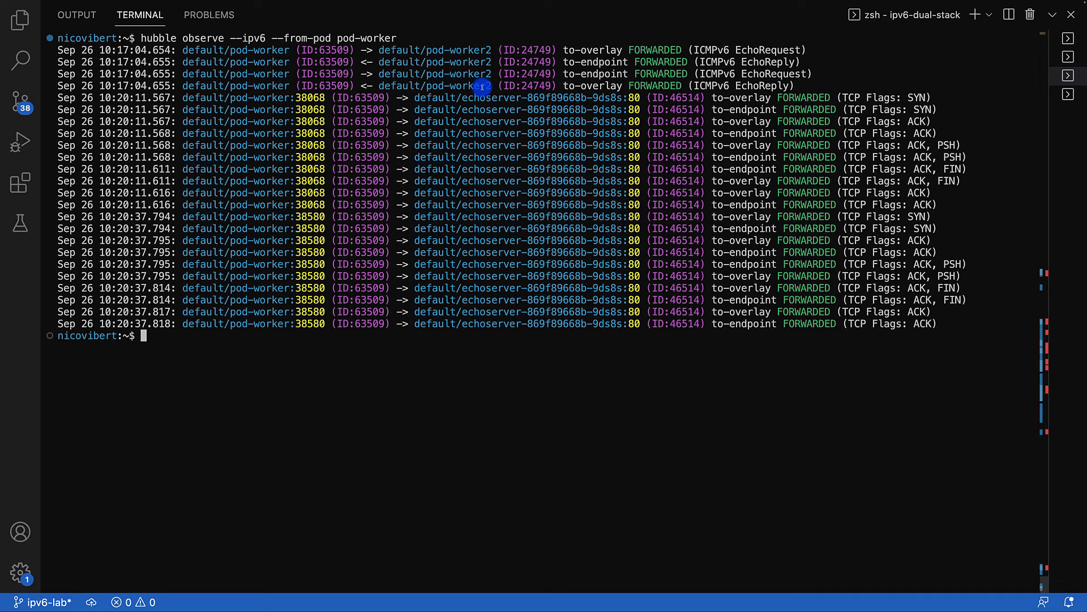
mouse_move(1066, 291)
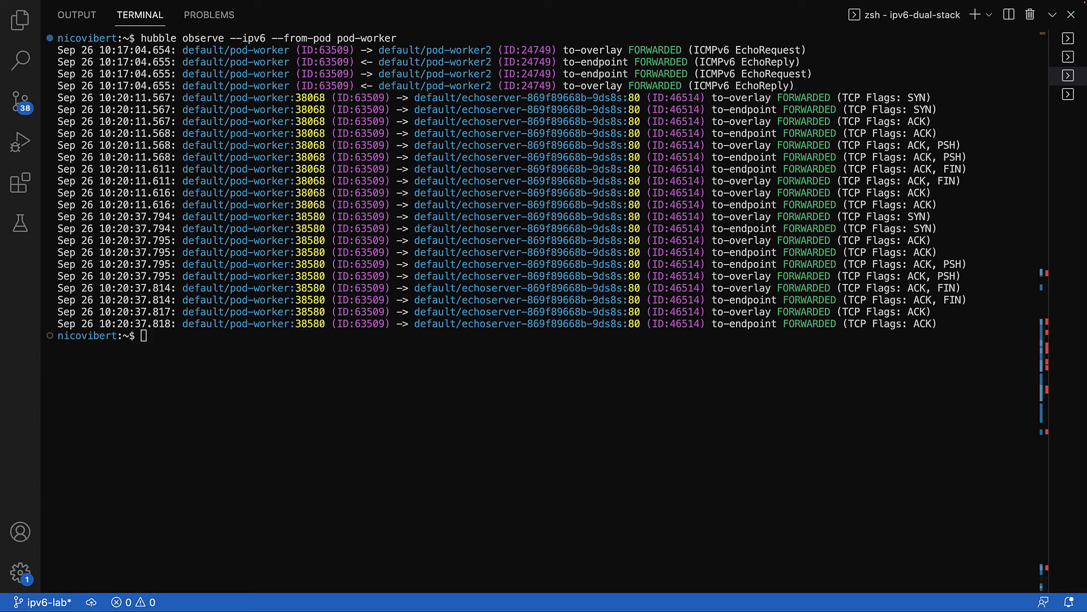
mouse_move(432, 351)
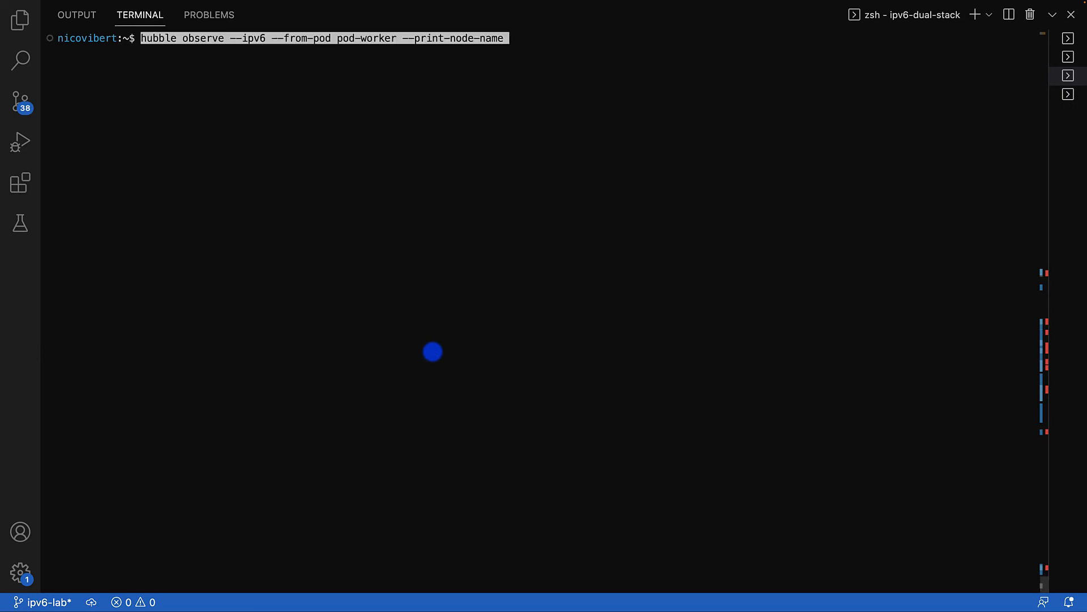
Step: Rerun the IPv6 flow listing with --print-node-name to tag each flow with kind-worker or kind-worker2
key("Return")
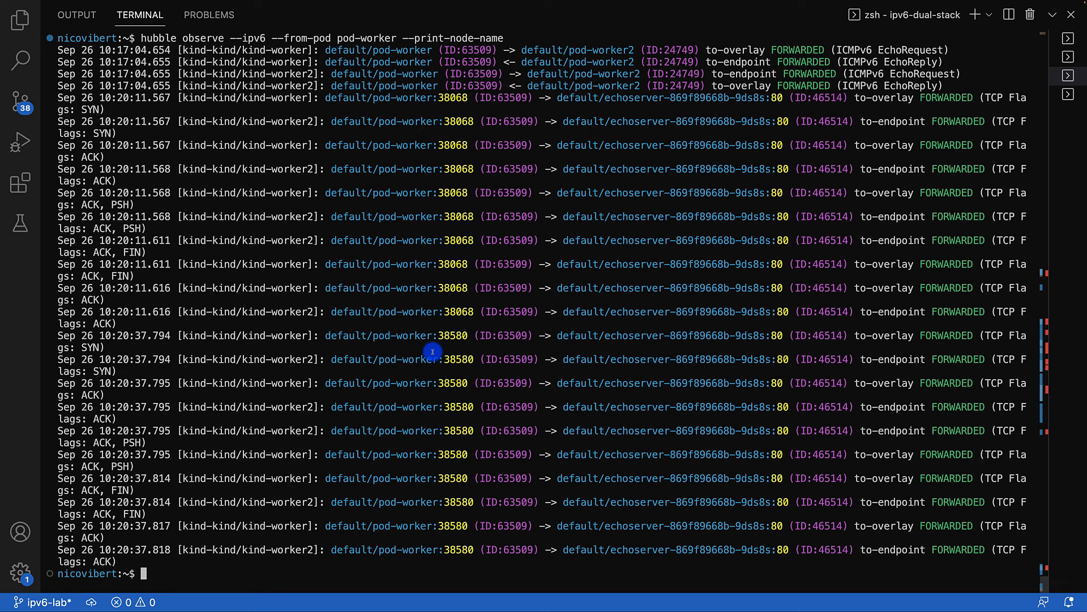
mouse_move(796, 380)
type("hubble observe --ipv6 --from-pod pod-worker -o dict --ip-translation=false --protocol ICMPv6")
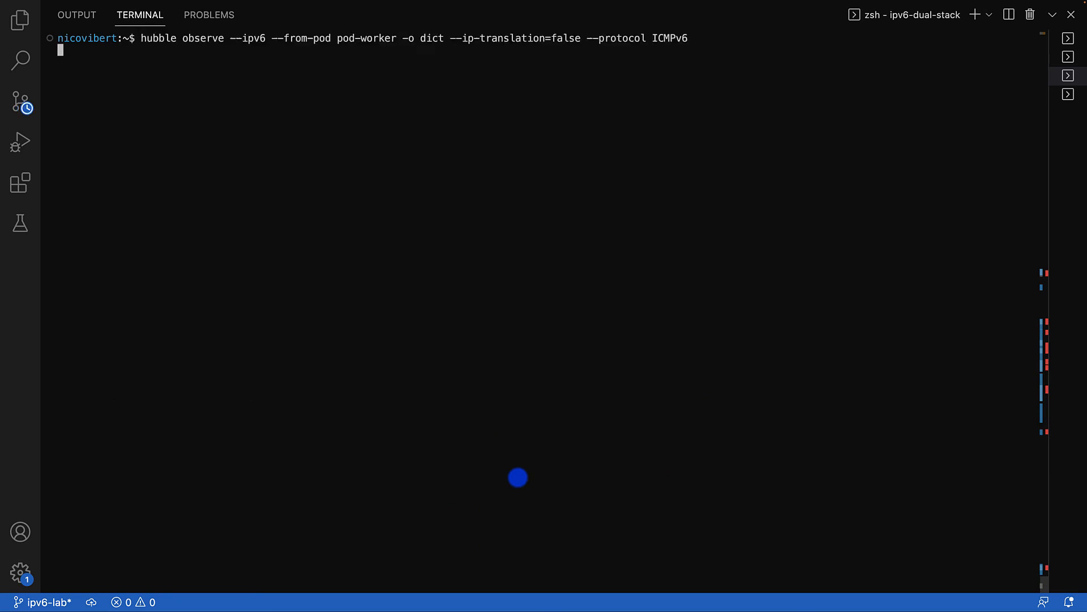
Step: List only ICMPv6 flows as dict records with raw IPv6 addresses, then clear the terminal
key("Return")
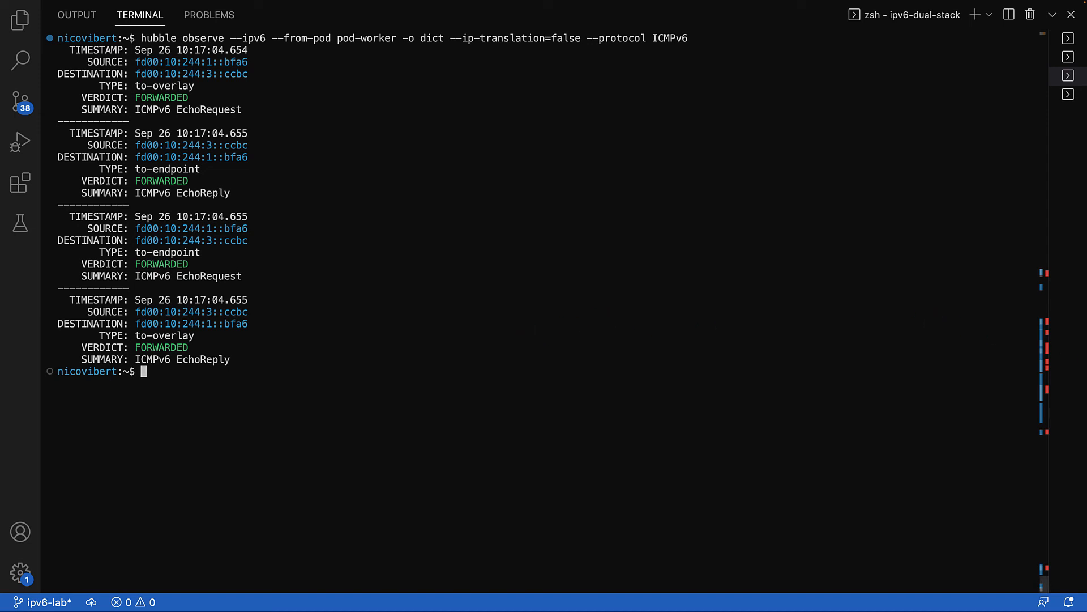
key("Return")
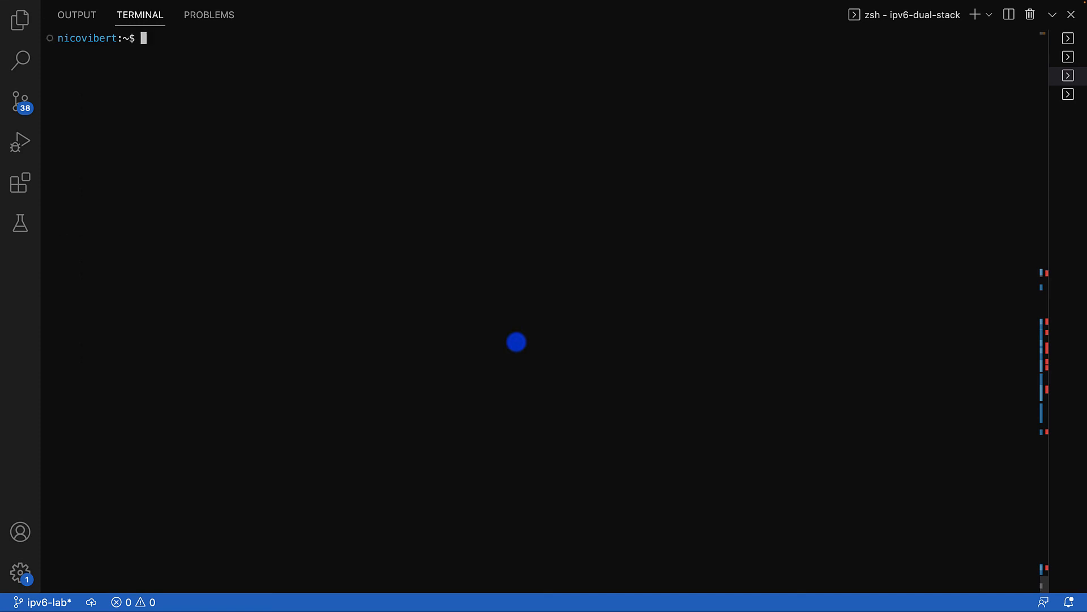
Step: List all pod-worker IPv6 flows as dict records with --ip-translation=false, including TCP to port 80
type("hubble observe --ipv6 --from-pod pod-worker -o dict --ip-translation=false")
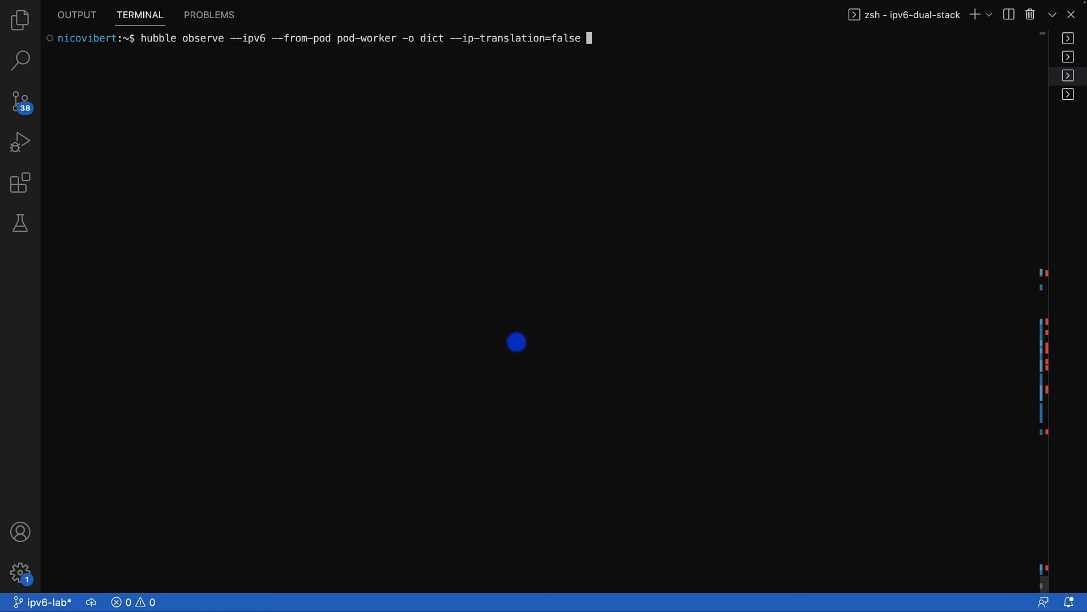
key("Return")
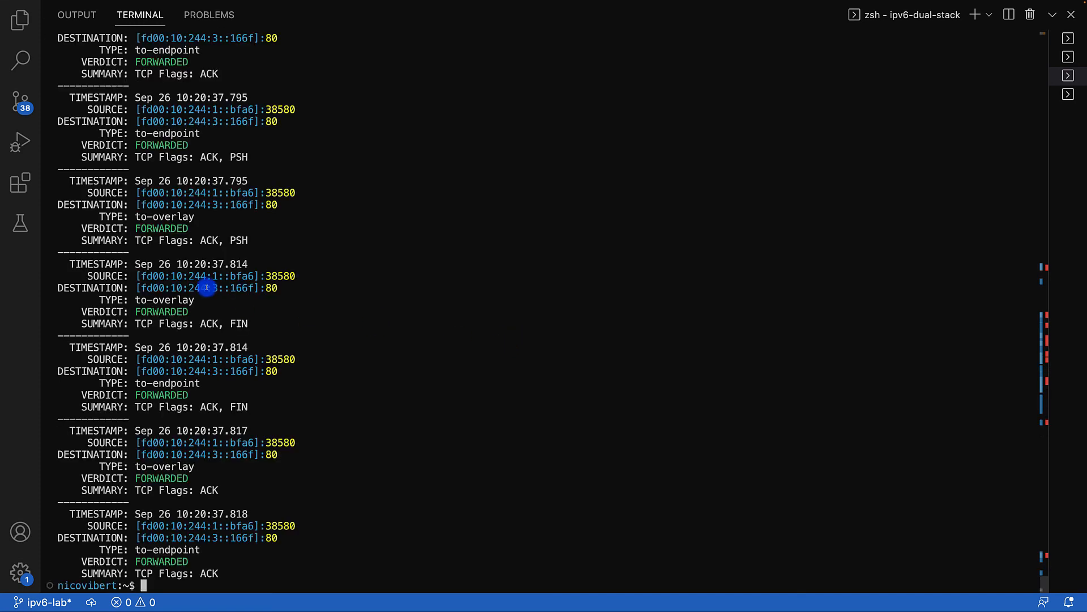
scroll("up", 3)
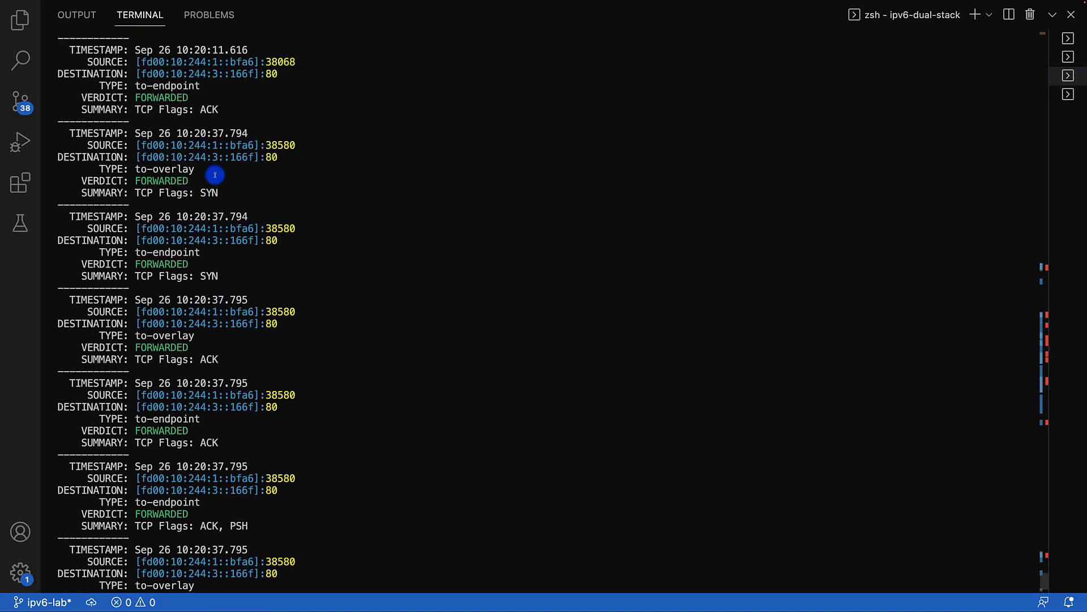